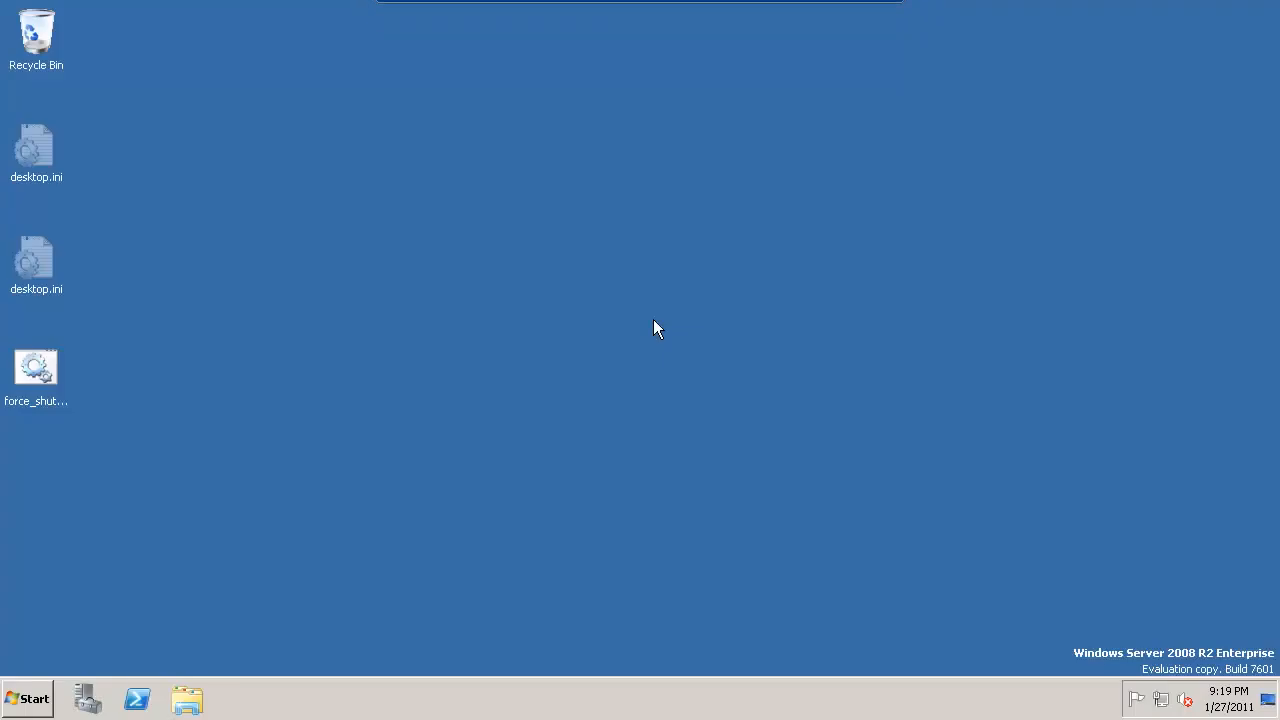
pyautogui.moveTo(127, 651)
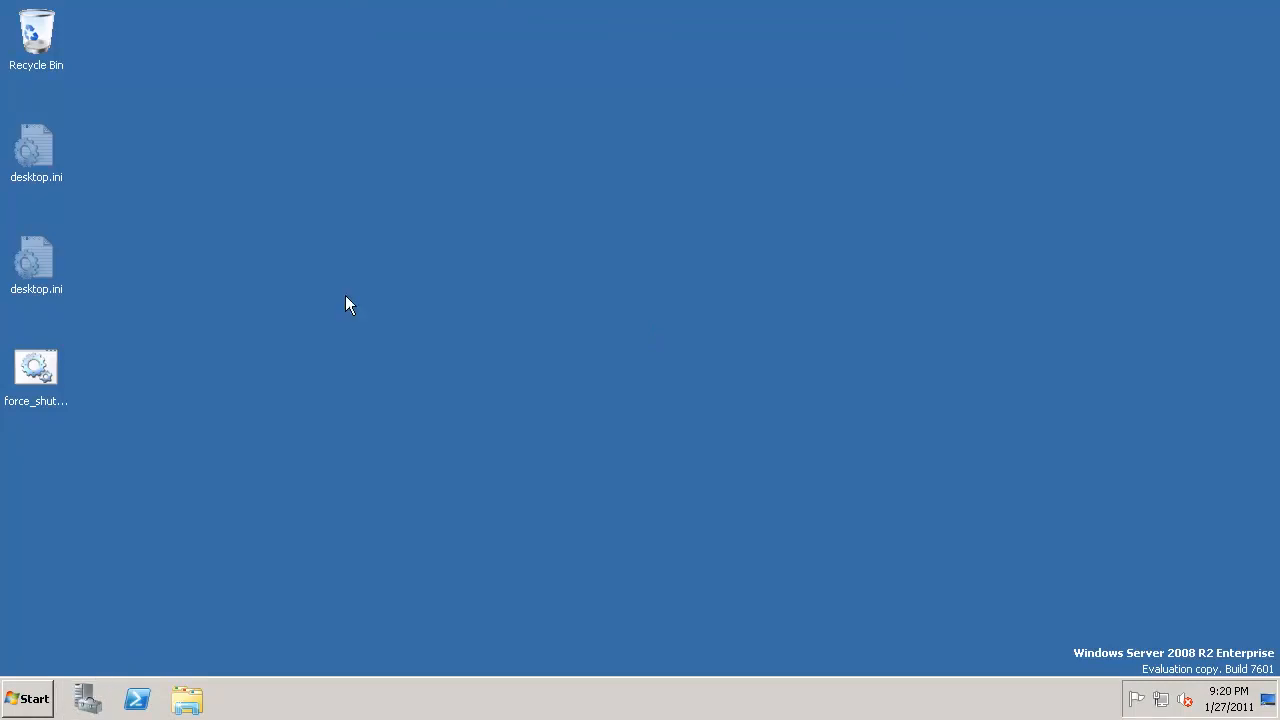
# Step: Bring up Server Manager from the taskbar and maximize its window
pyautogui.click(86, 698)
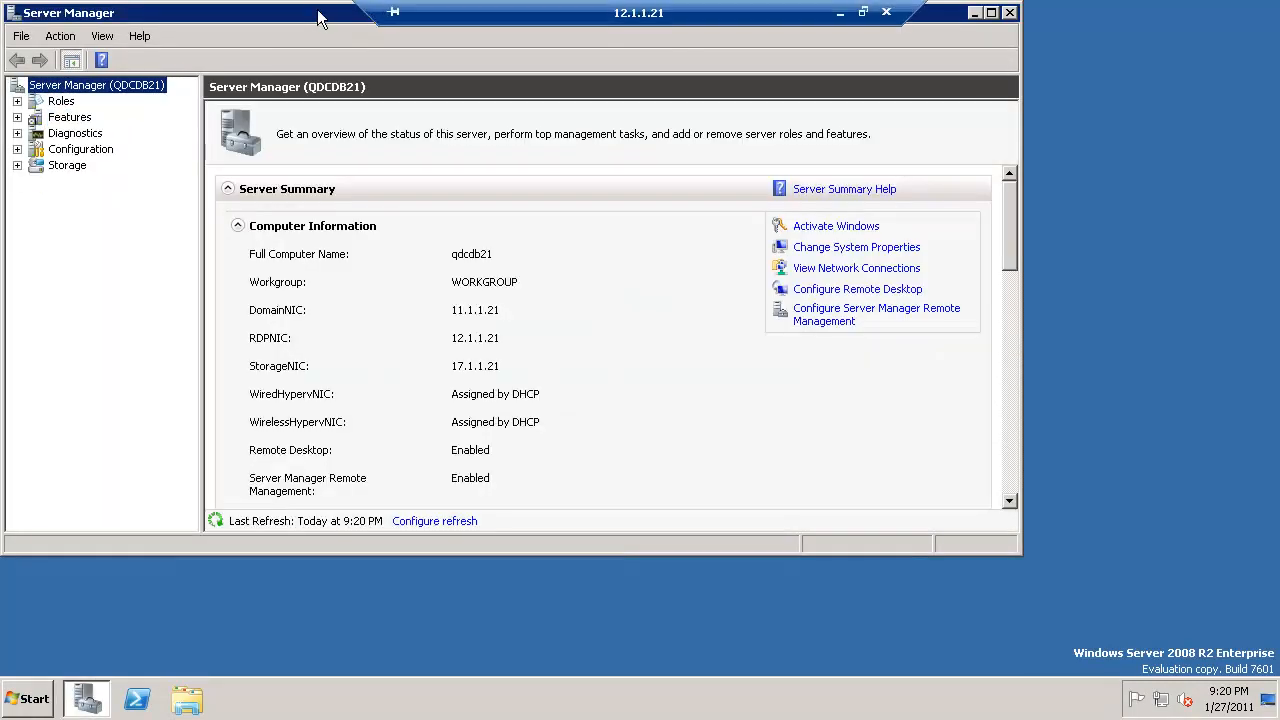
pyautogui.click(862, 11)
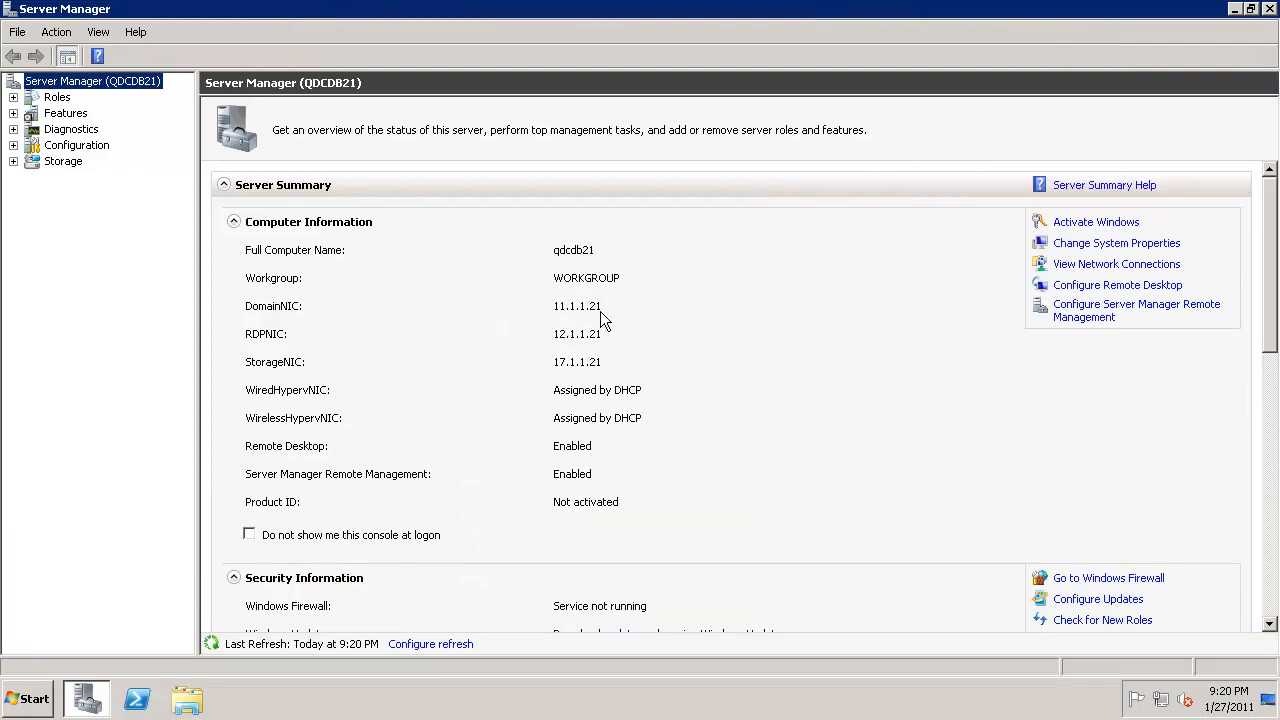
pyautogui.moveTo(603, 346)
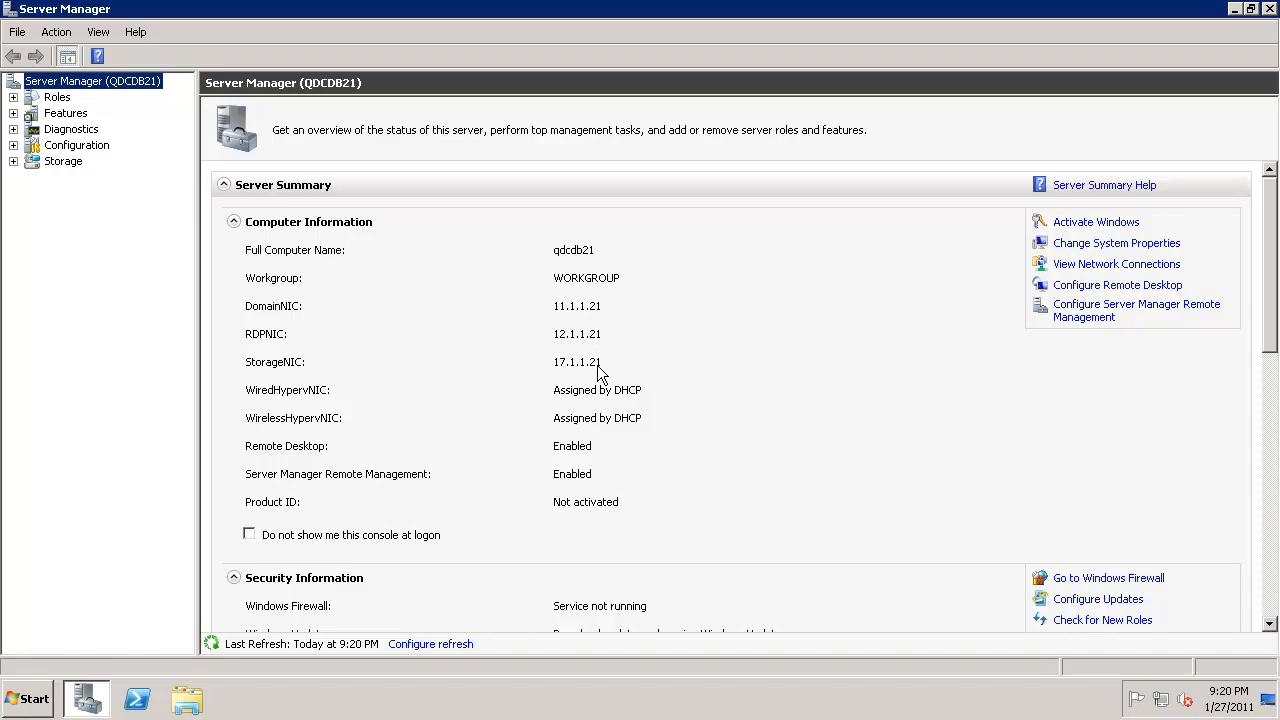
pyautogui.moveTo(1012, 325)
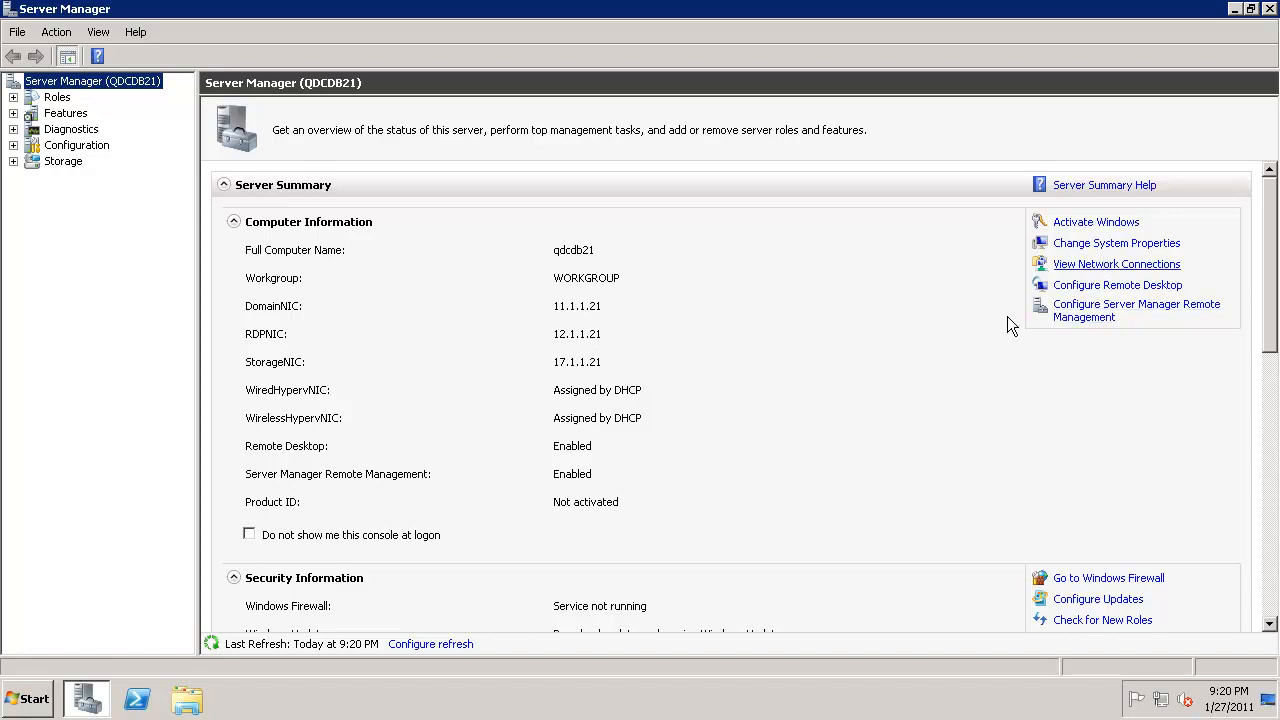
pyautogui.moveTo(826, 401)
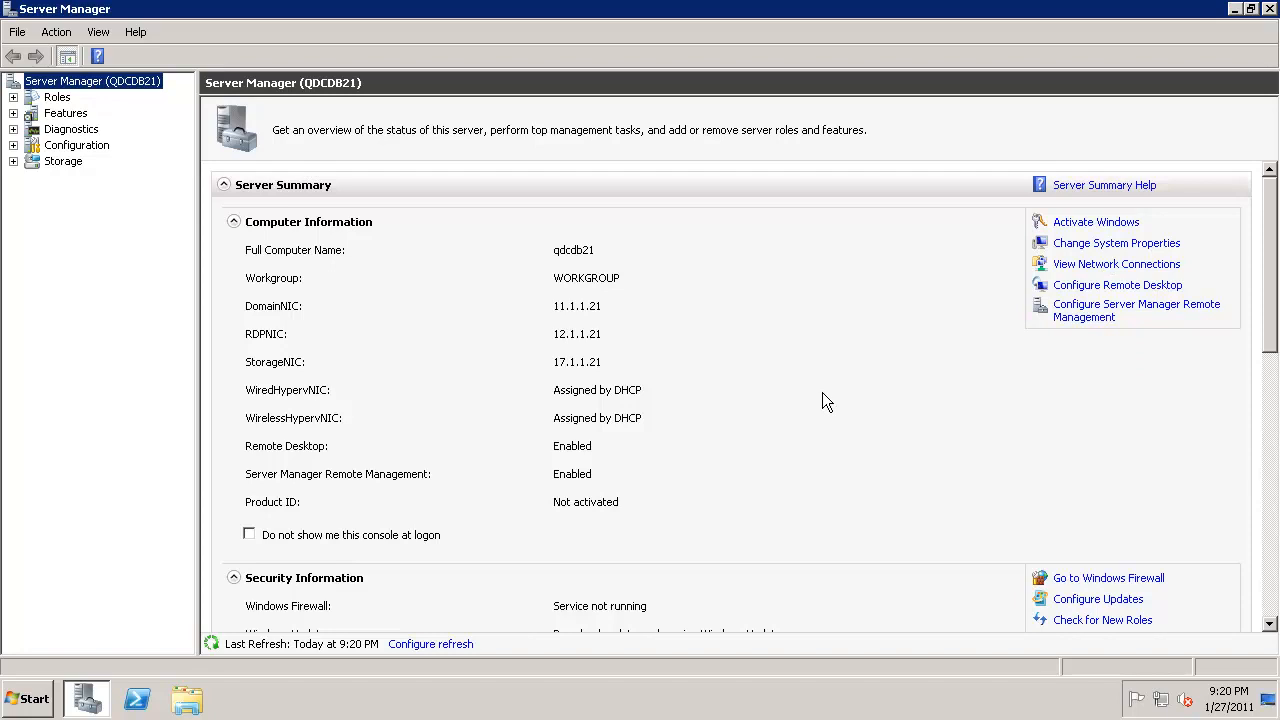
pyautogui.moveTo(277, 197)
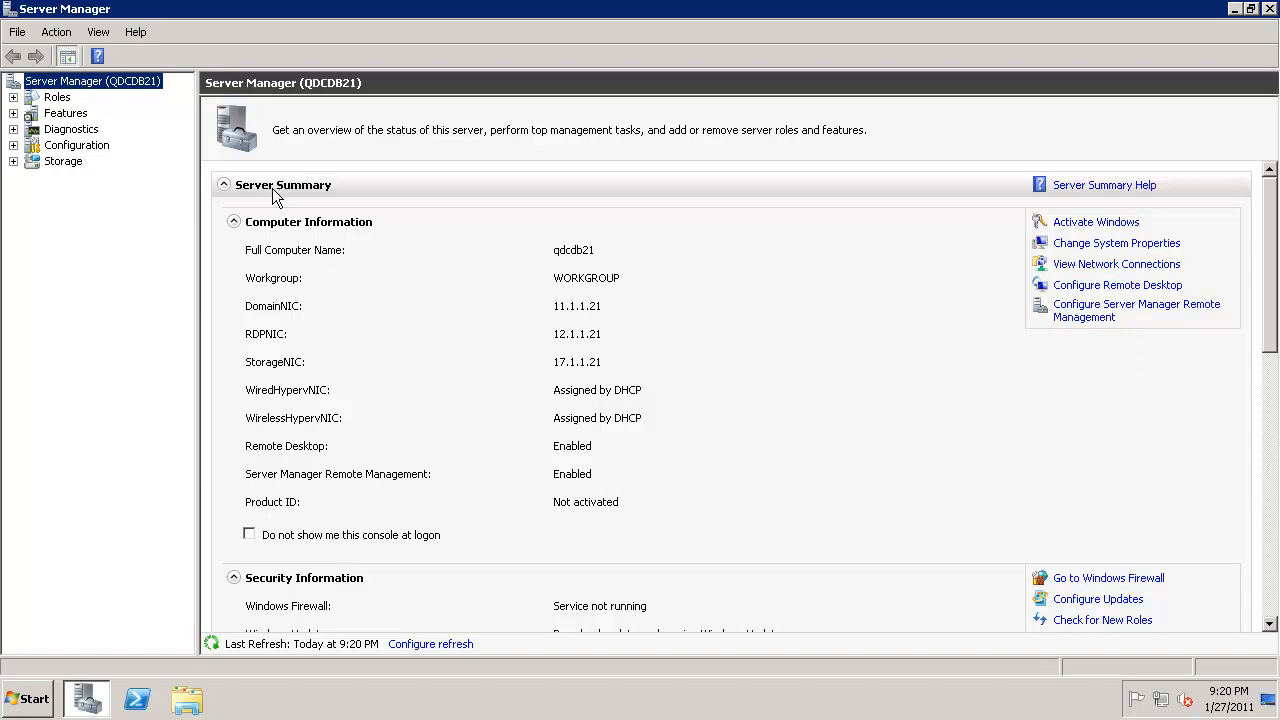
# Step: Display the Features Summary showing 5 of 42 features installed
pyautogui.click(65, 113)
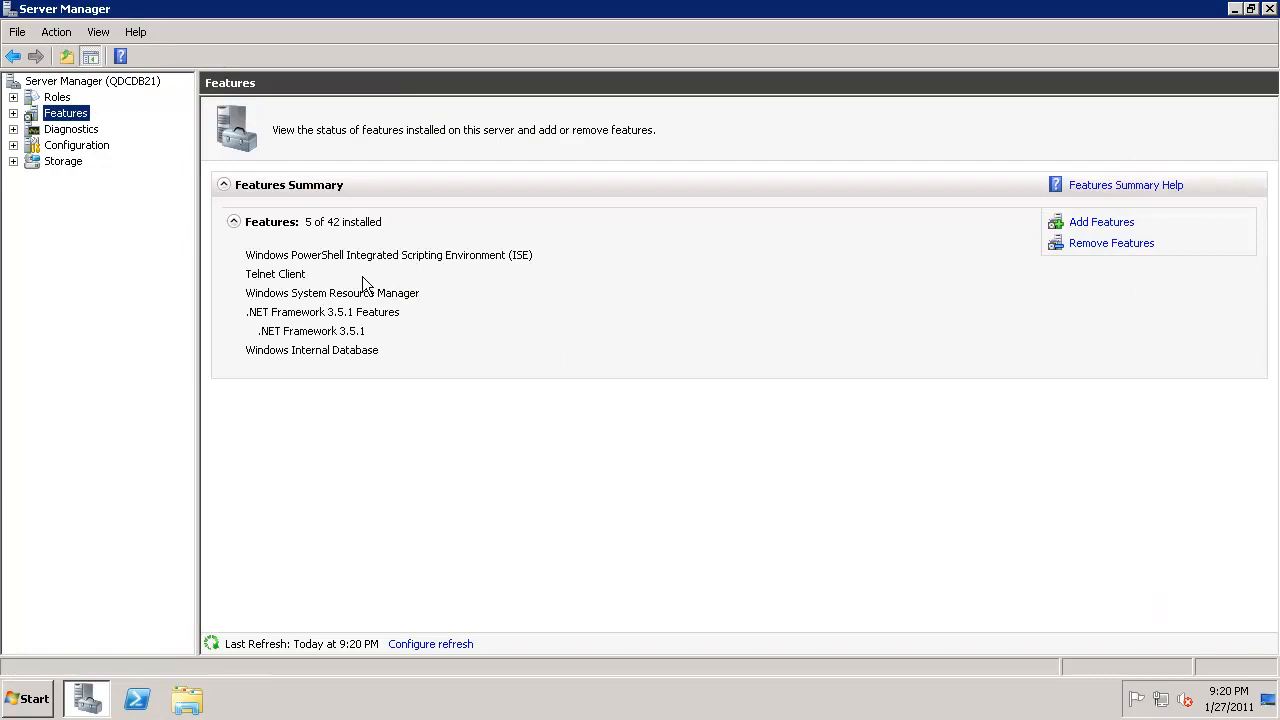
pyautogui.moveTo(406, 391)
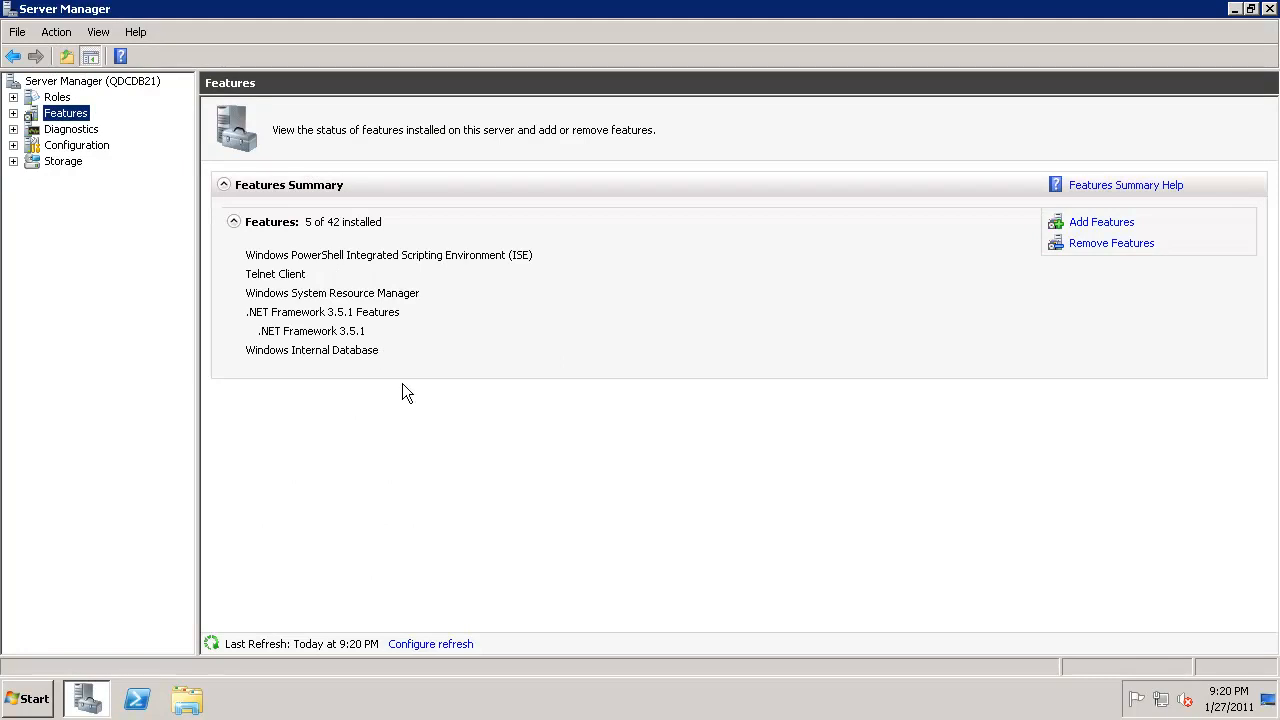
pyautogui.moveTo(520, 347)
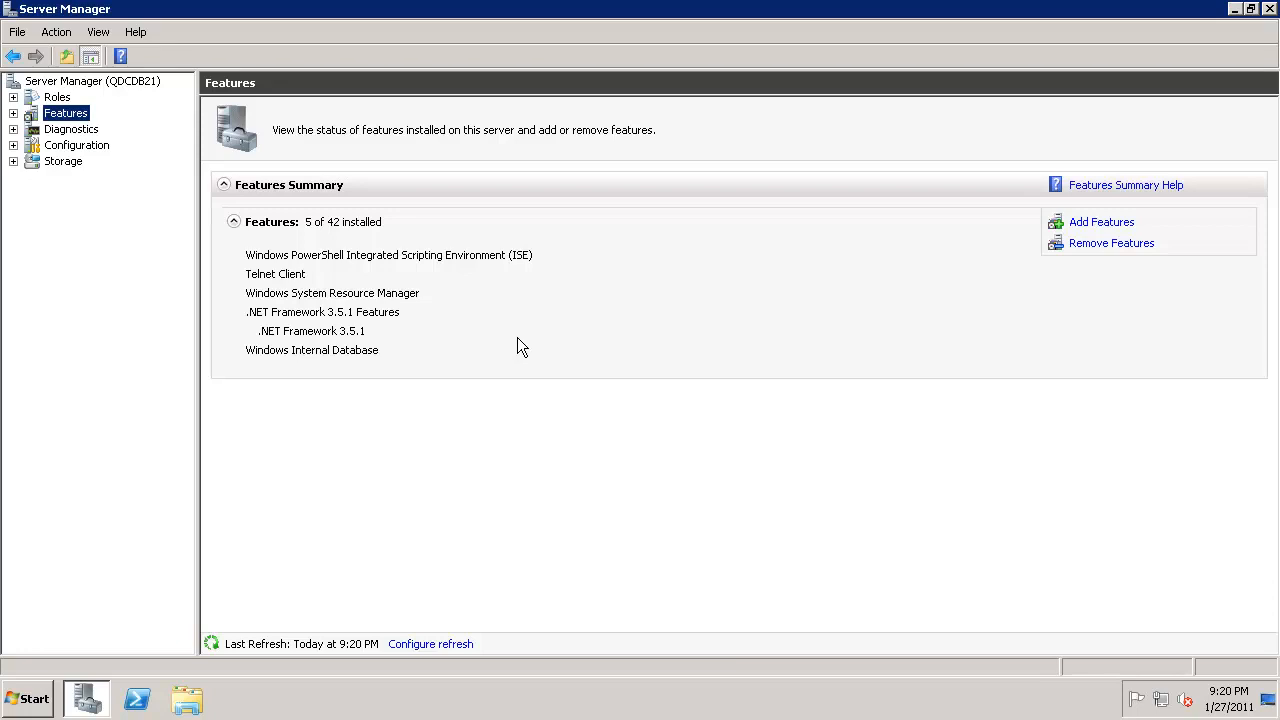
pyautogui.moveTo(622, 290)
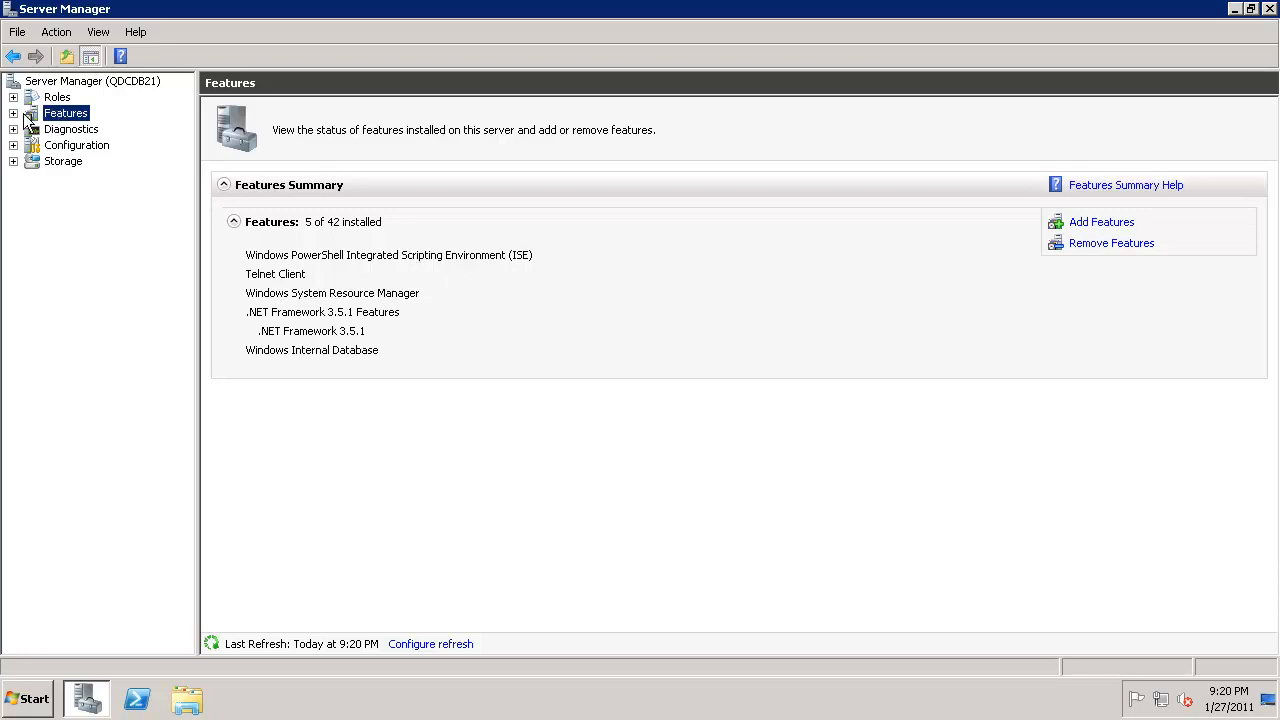
pyautogui.moveTo(1101, 222)
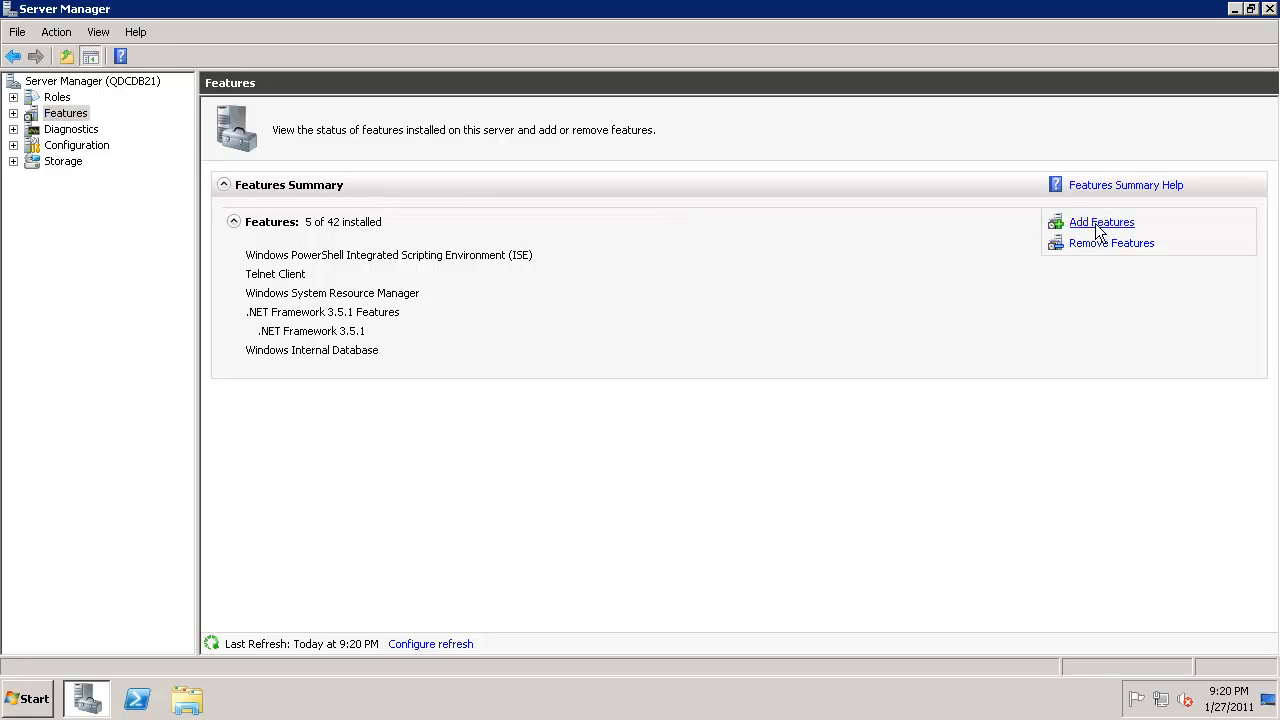
# Step: Install Failover Clustering with the Add Features wizard and dismiss the results
pyautogui.click(1101, 222)
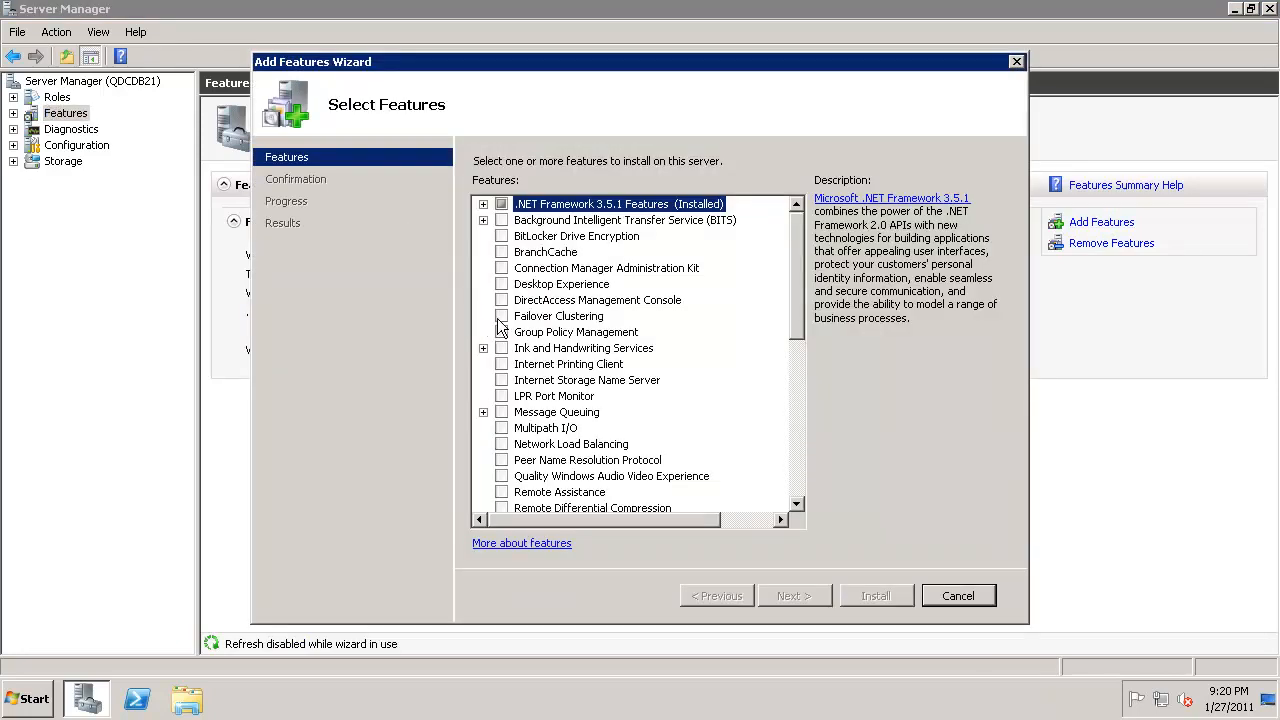
pyautogui.click(502, 315)
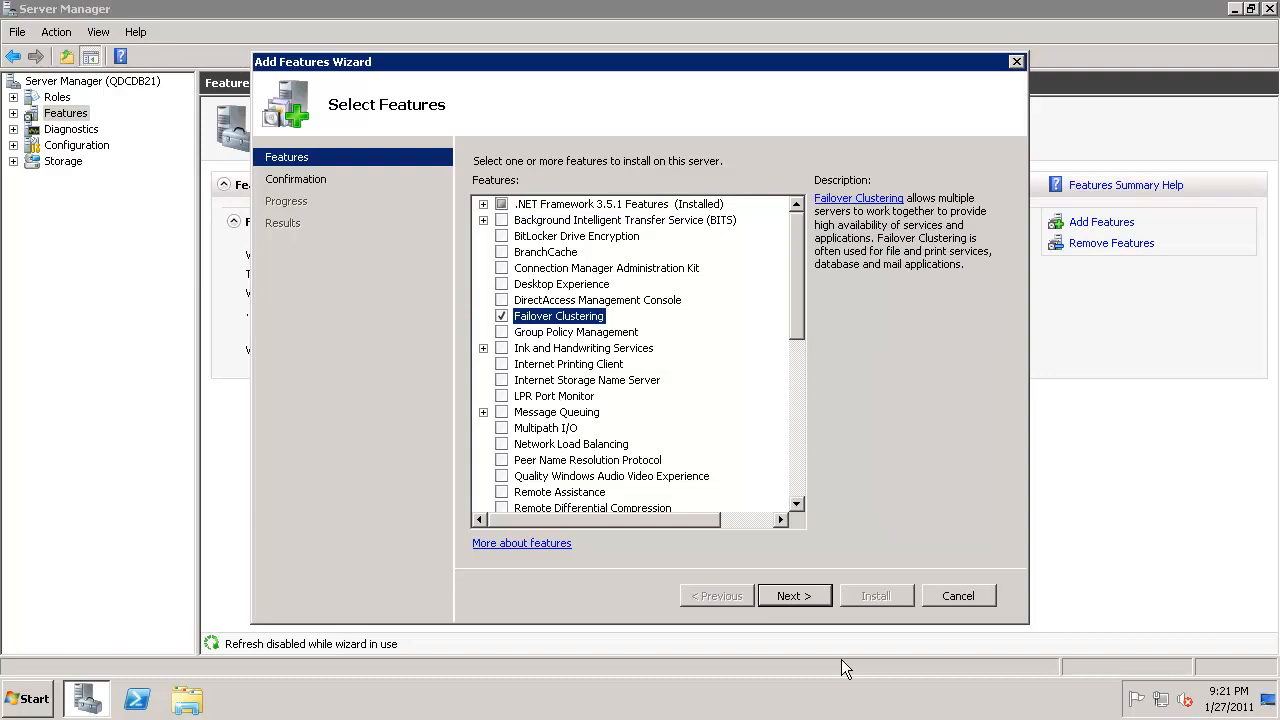
pyautogui.click(794, 595)
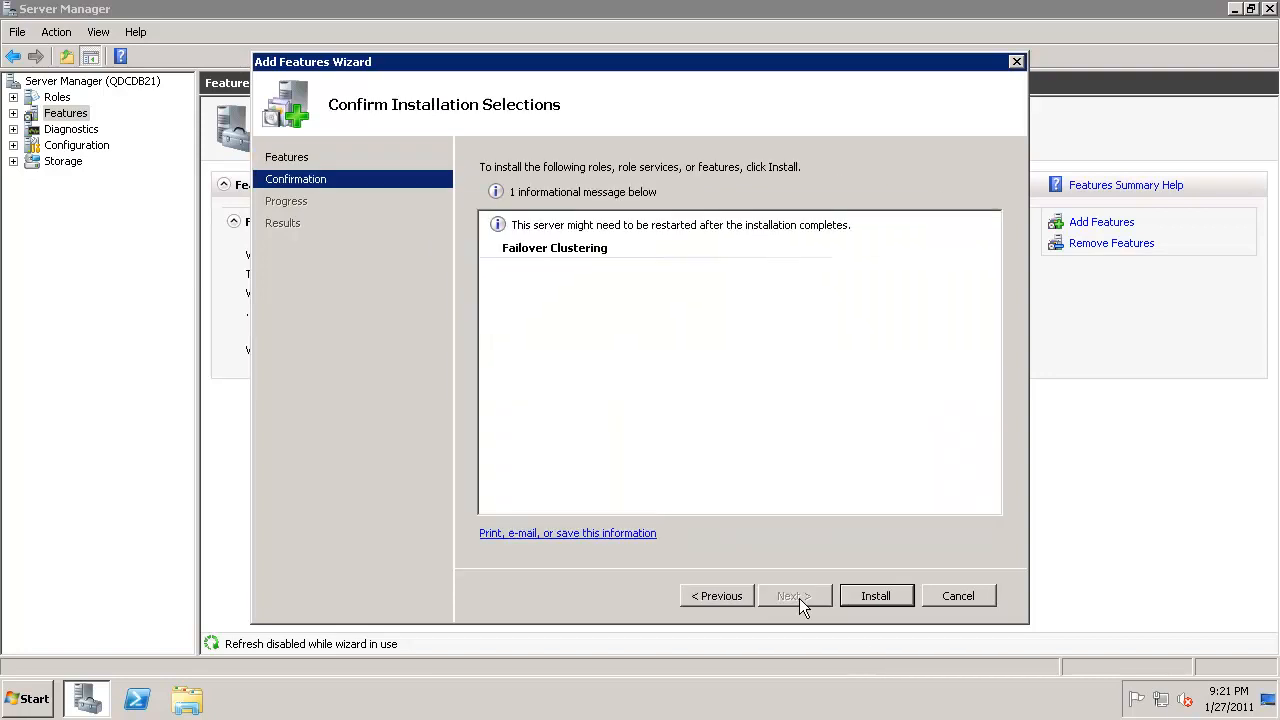
pyautogui.click(875, 595)
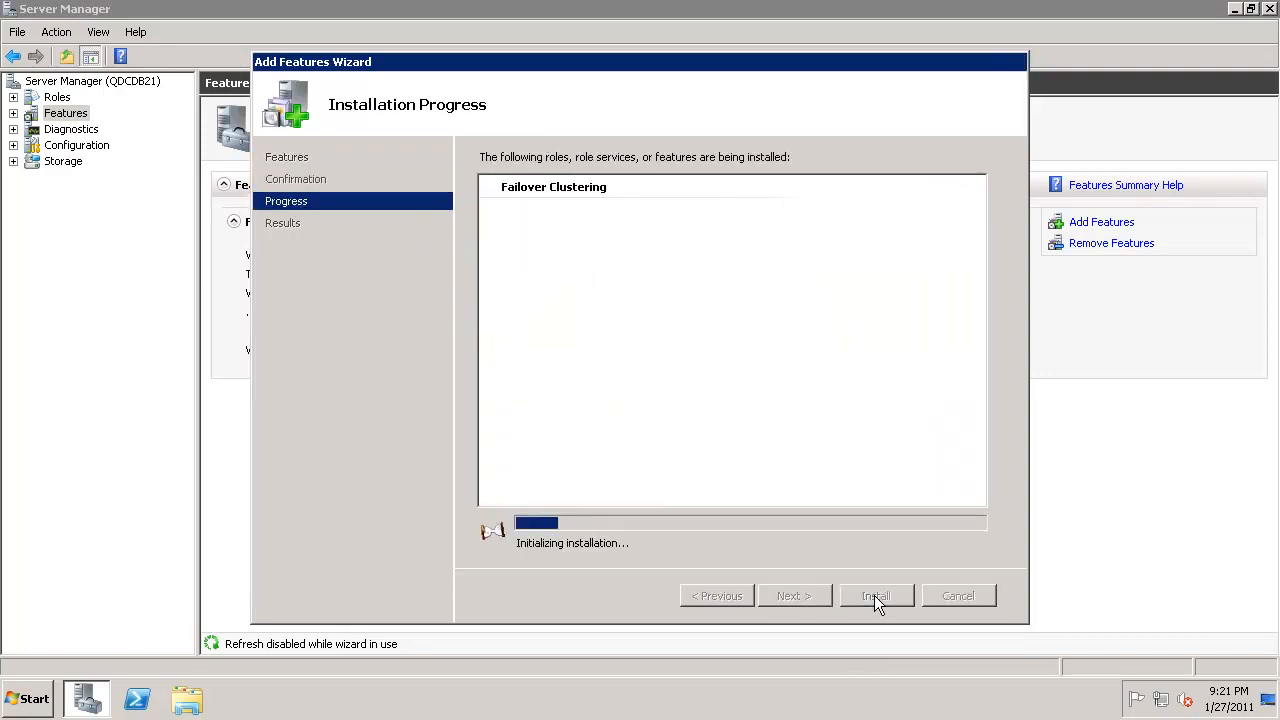
pyautogui.moveTo(763, 323)
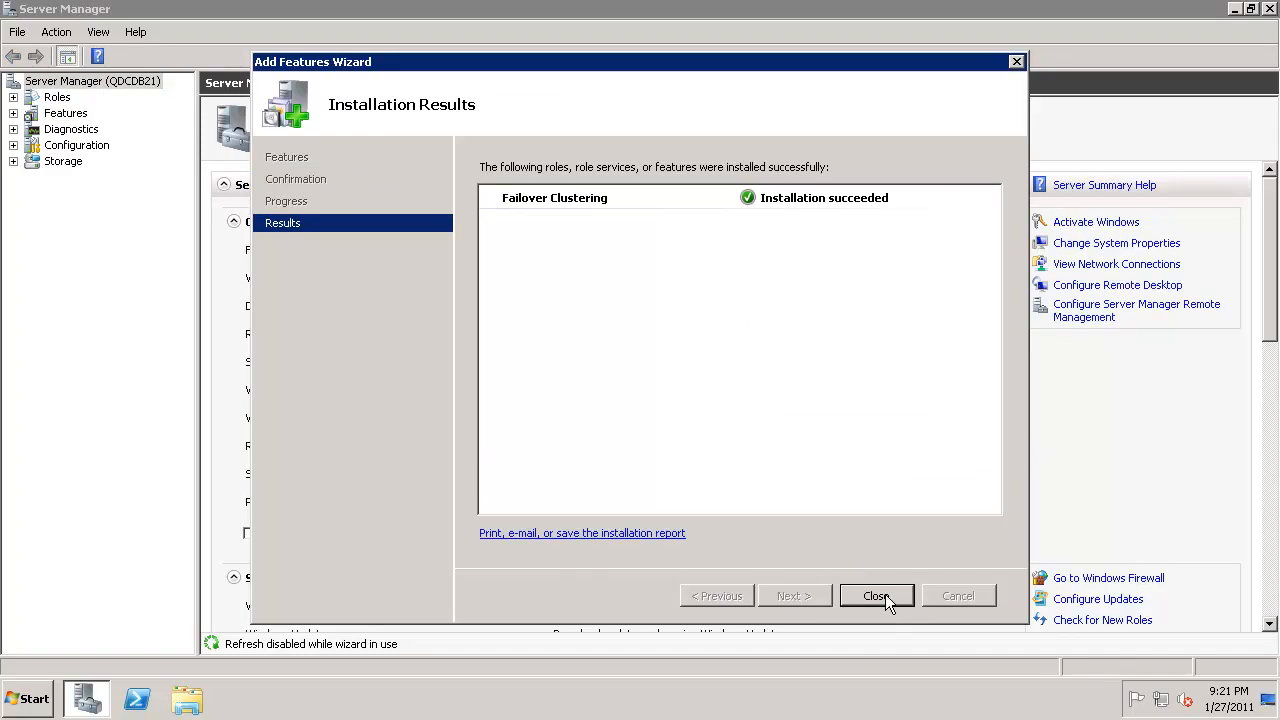
pyautogui.moveTo(877, 596)
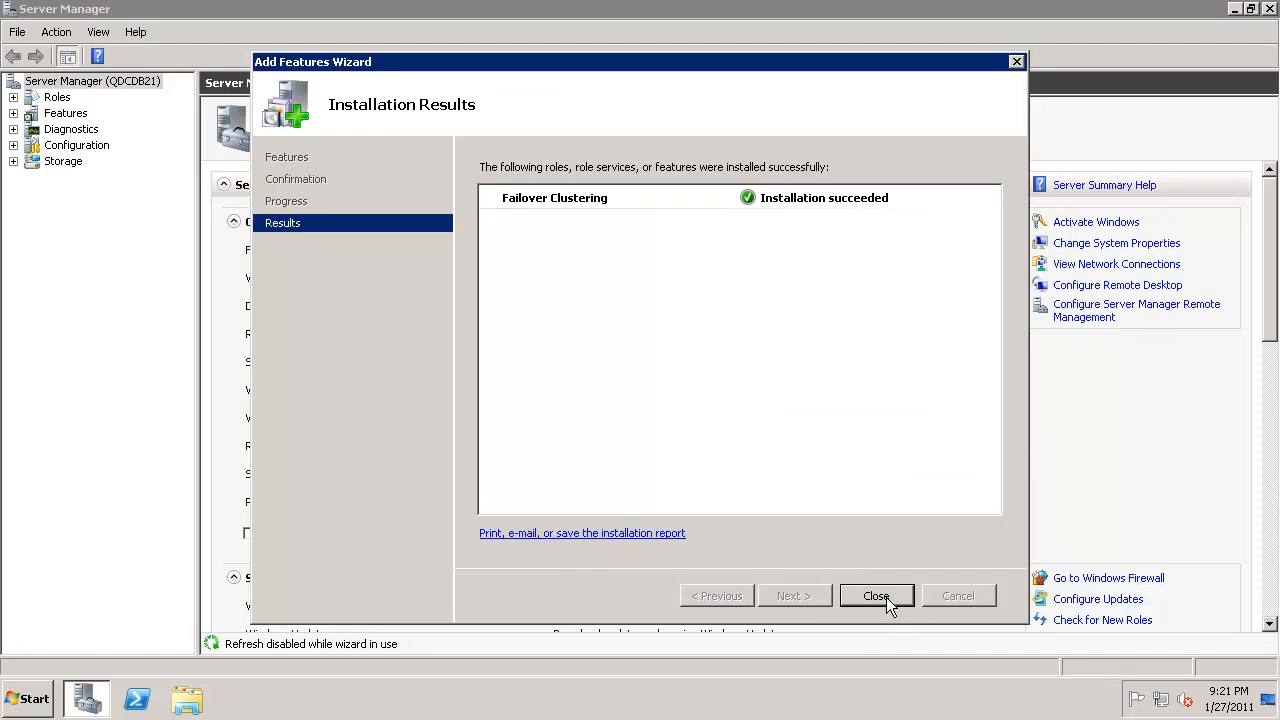
pyautogui.click(876, 596)
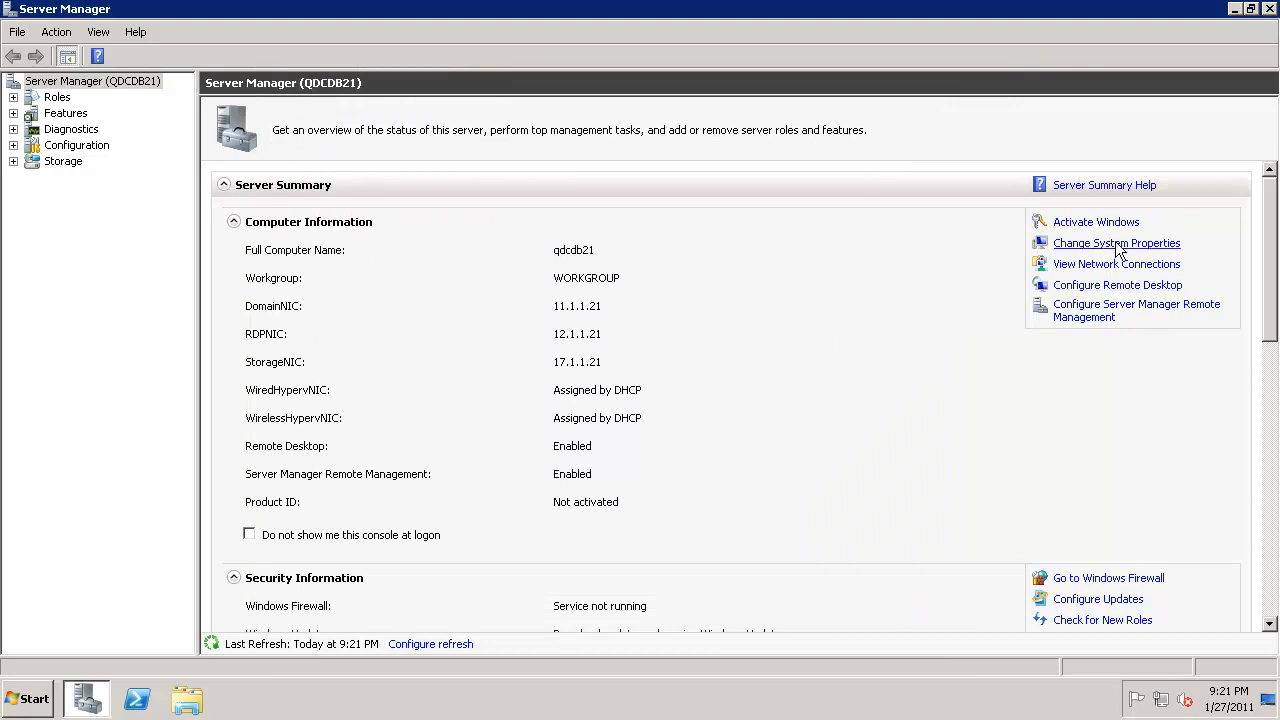
pyautogui.click(1116, 243)
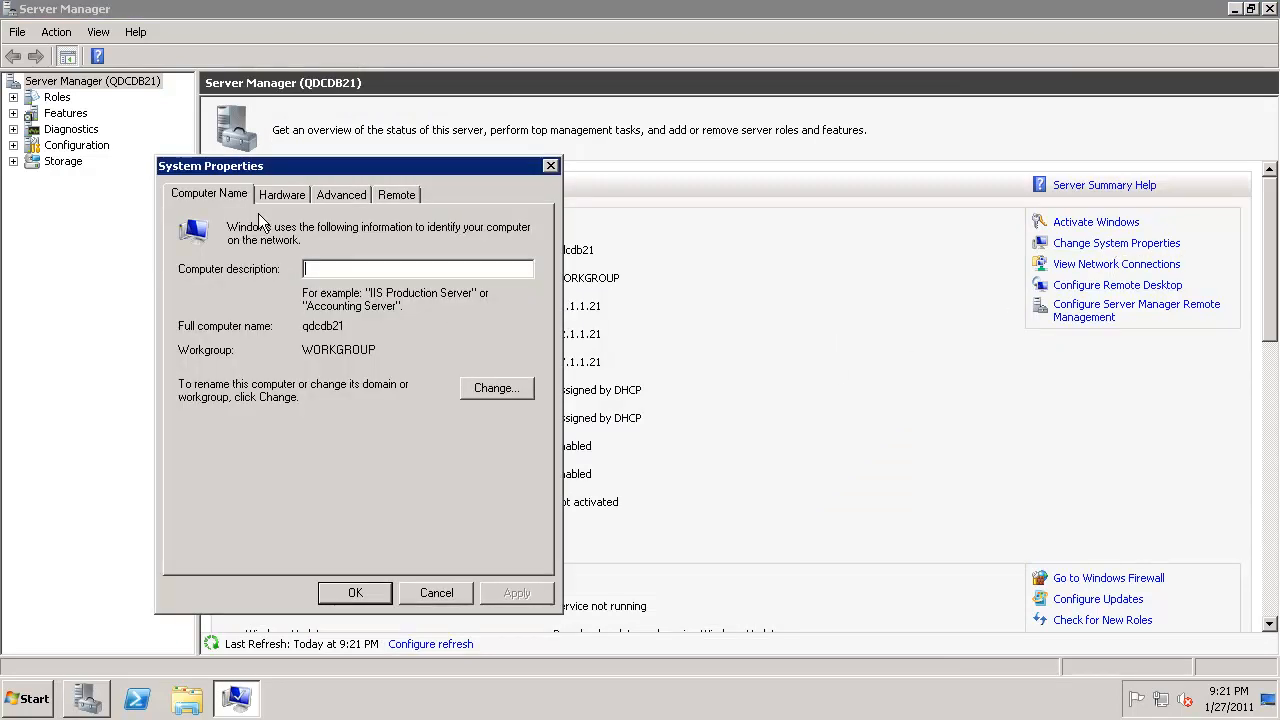
pyautogui.moveTo(436, 592)
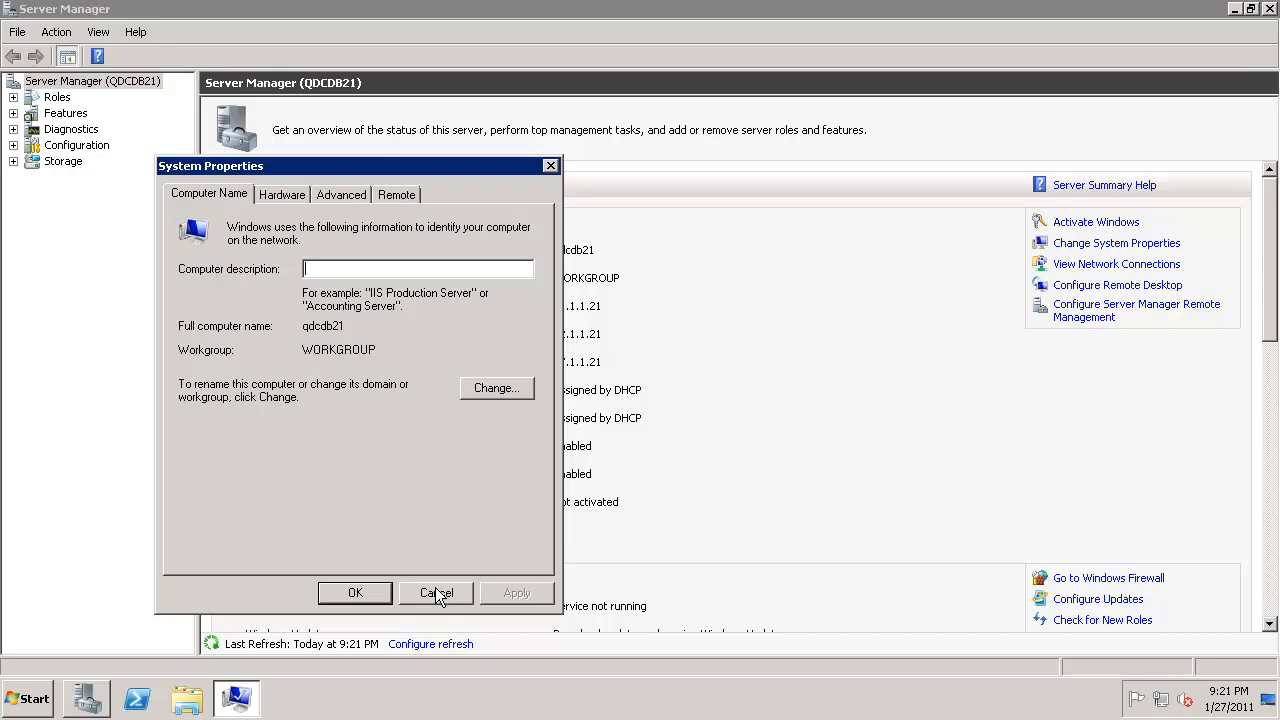
pyautogui.click(436, 593)
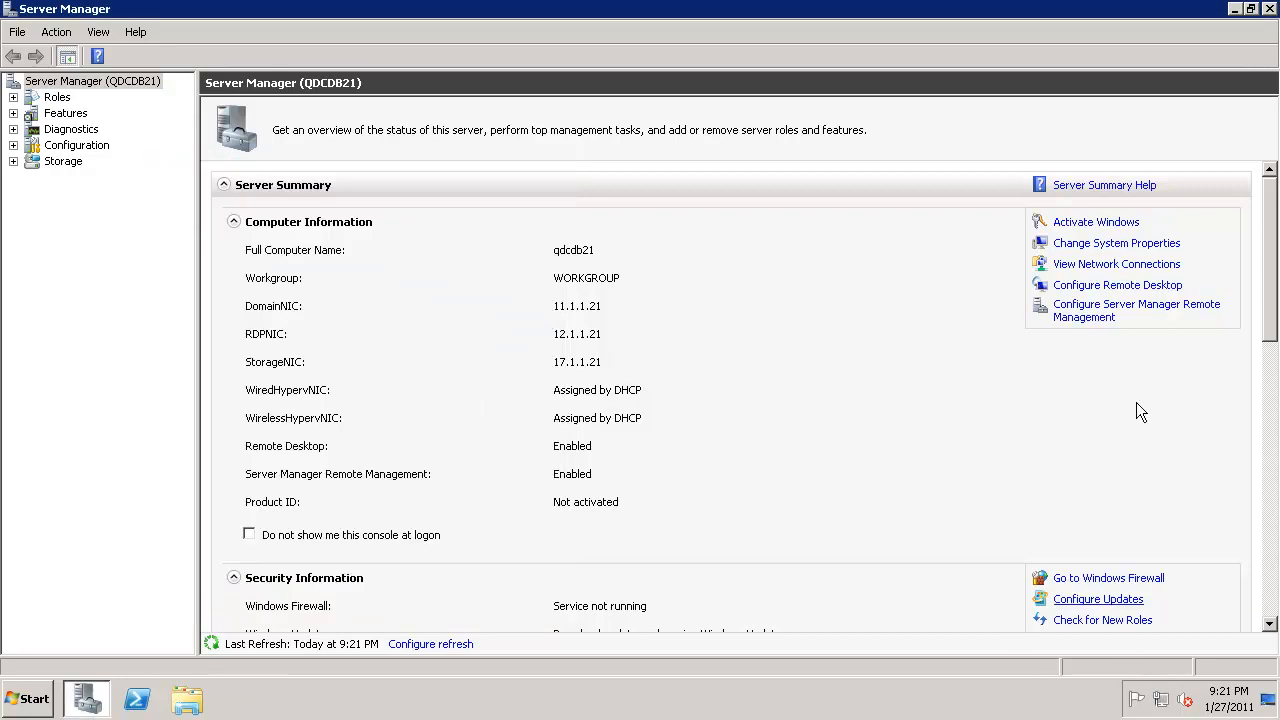
pyautogui.click(1116, 263)
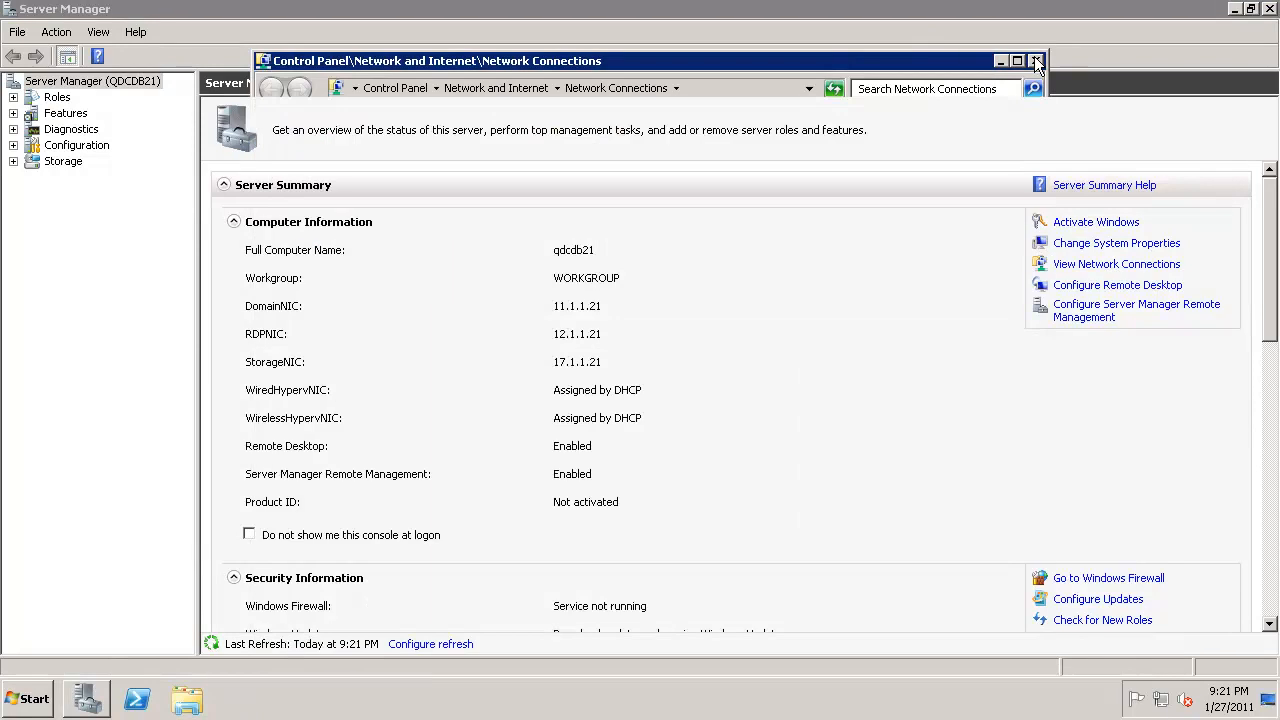
pyautogui.click(1037, 61)
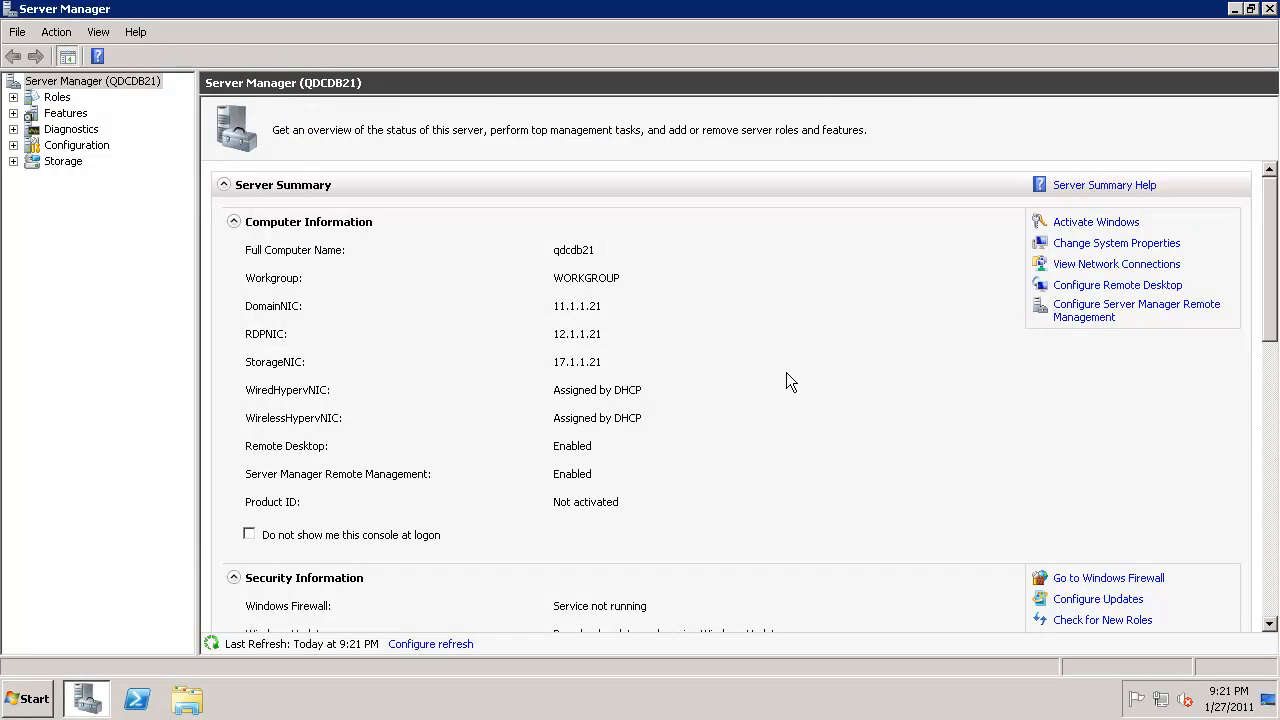
pyautogui.moveTo(1116, 264)
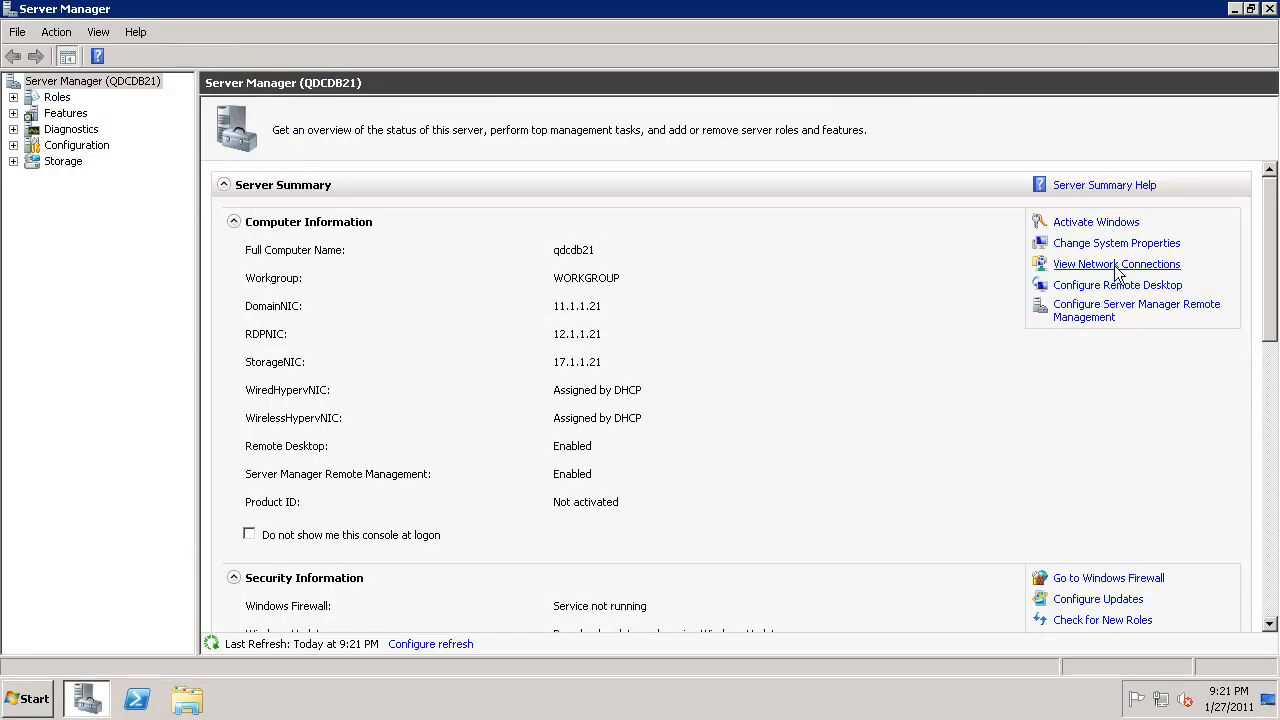
# Step: Move DomainNIC to the top of the adapter binding order and close Network Connections
pyautogui.click(1116, 263)
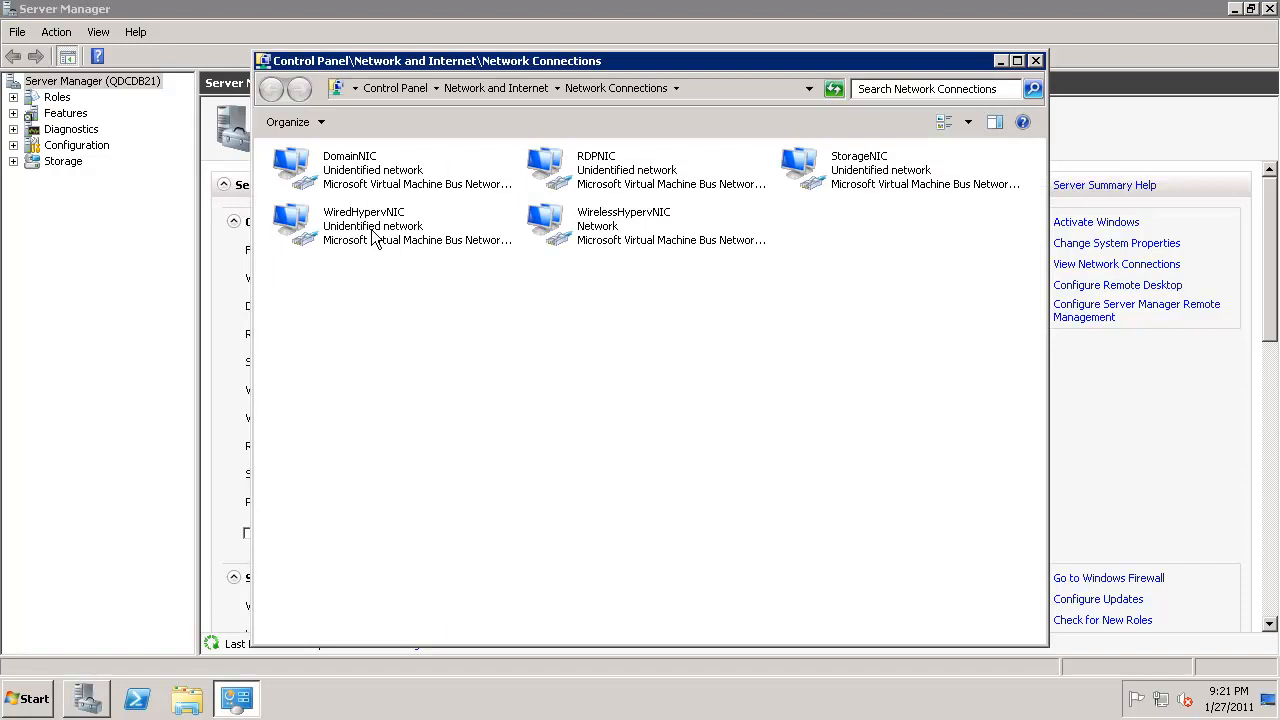
pyautogui.moveTo(436, 401)
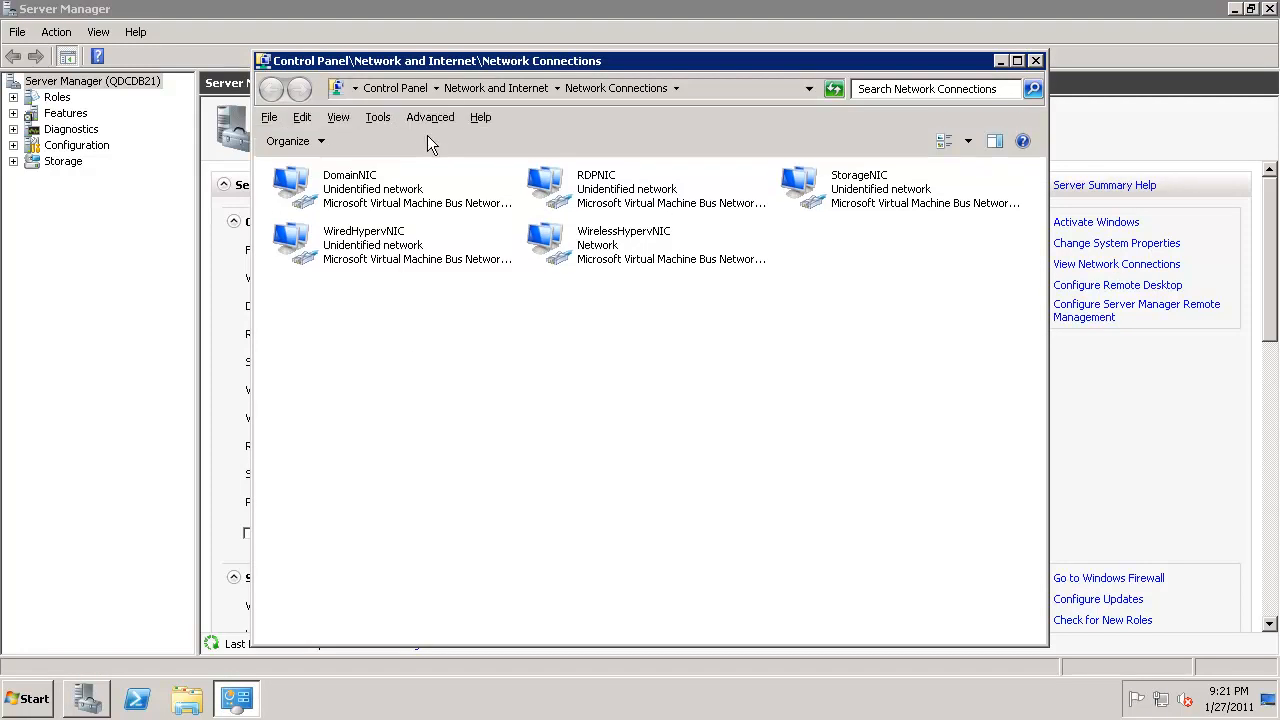
pyautogui.click(430, 117)
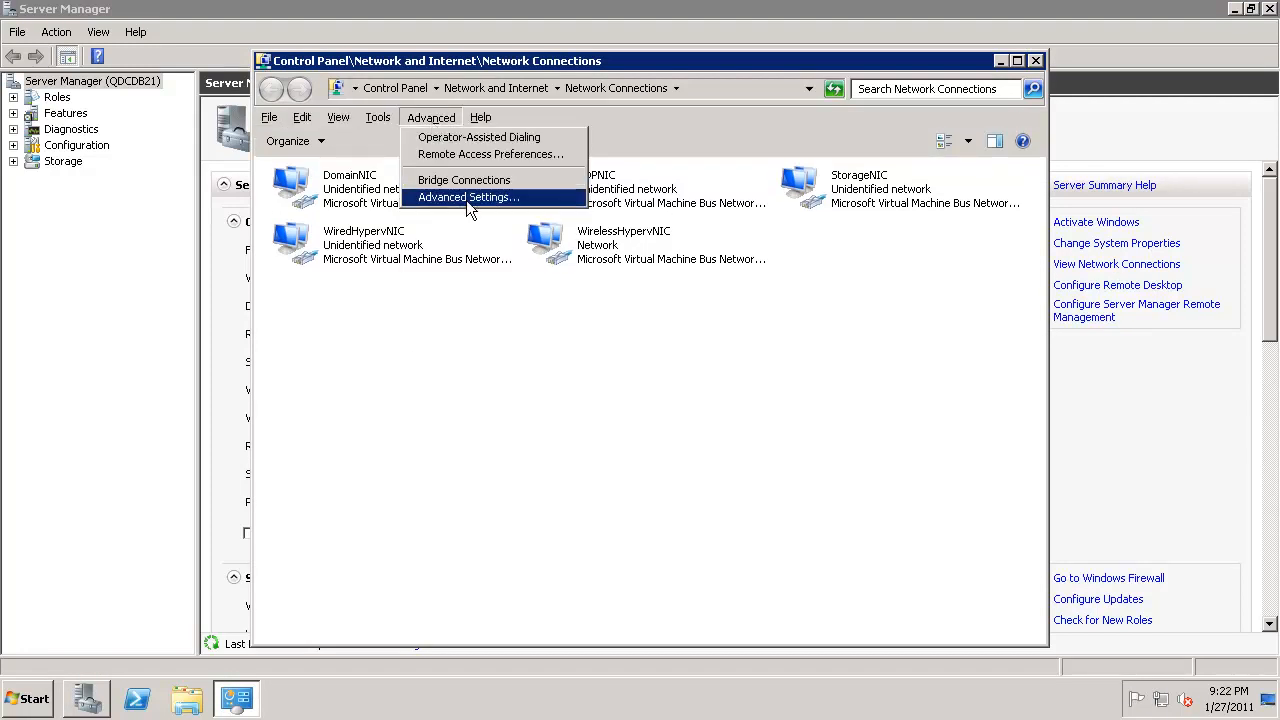
pyautogui.click(468, 197)
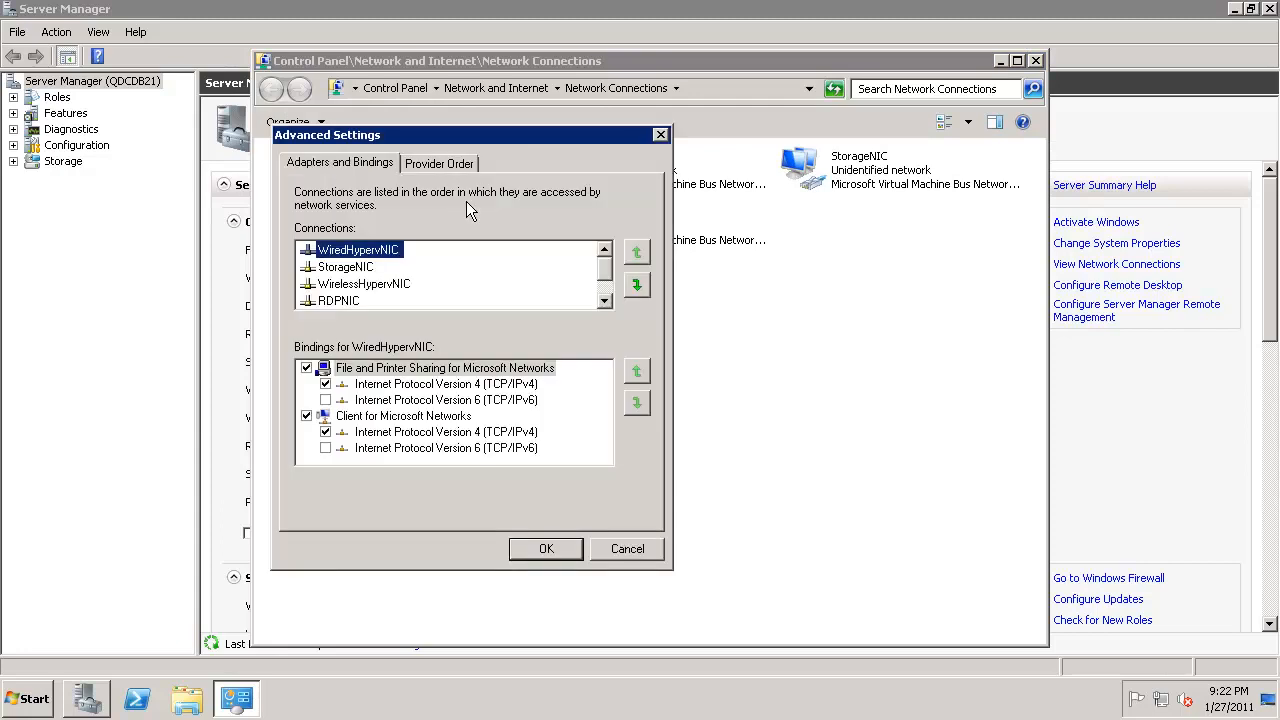
pyautogui.moveTo(352, 303)
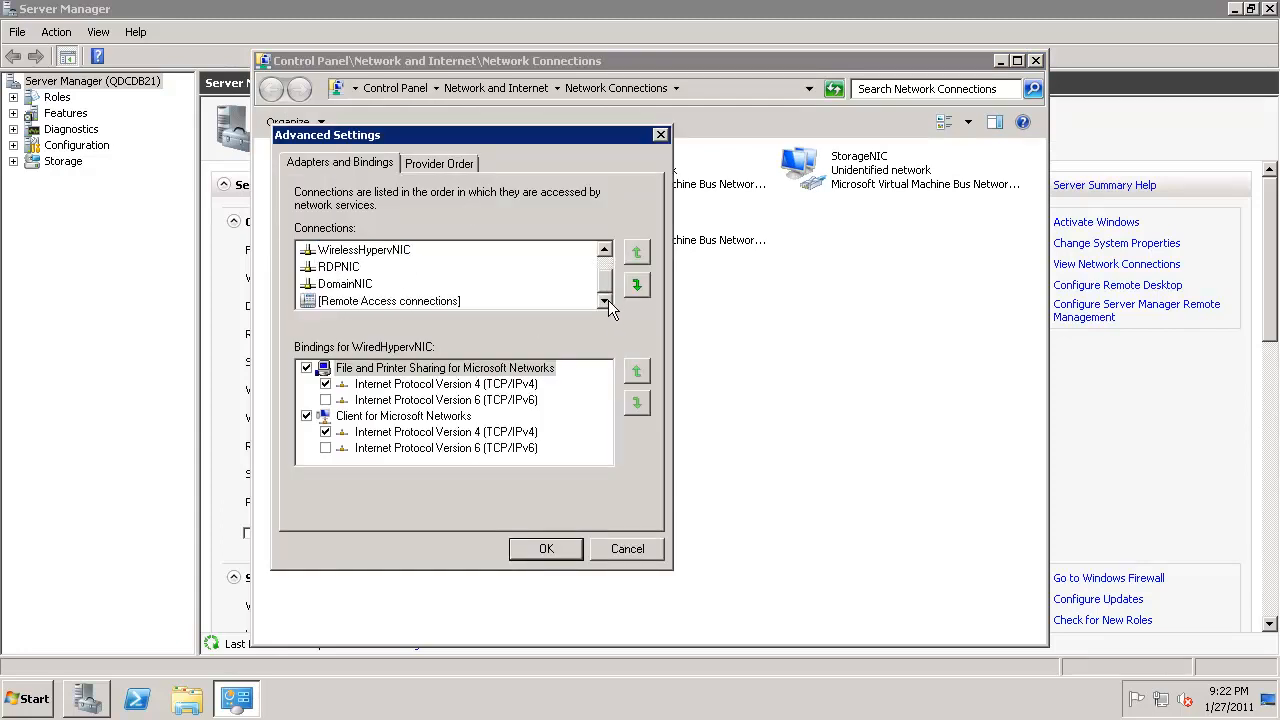
pyautogui.click(345, 283)
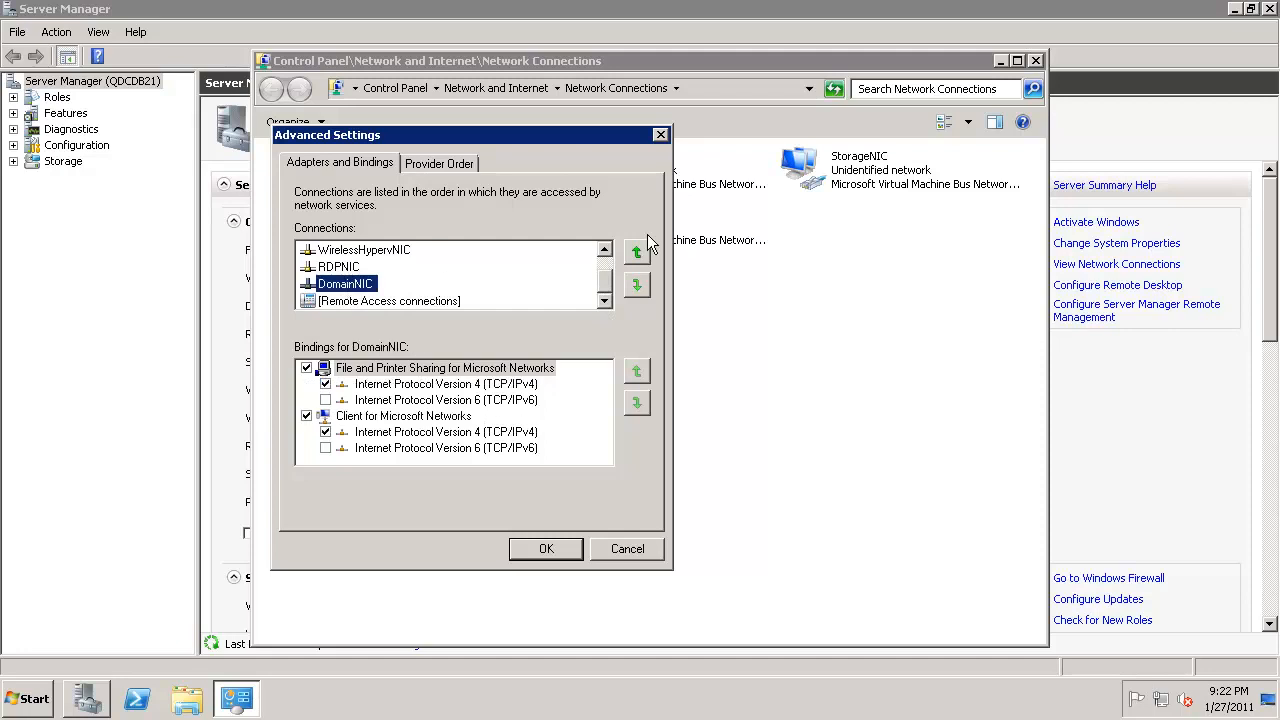
pyautogui.click(637, 252)
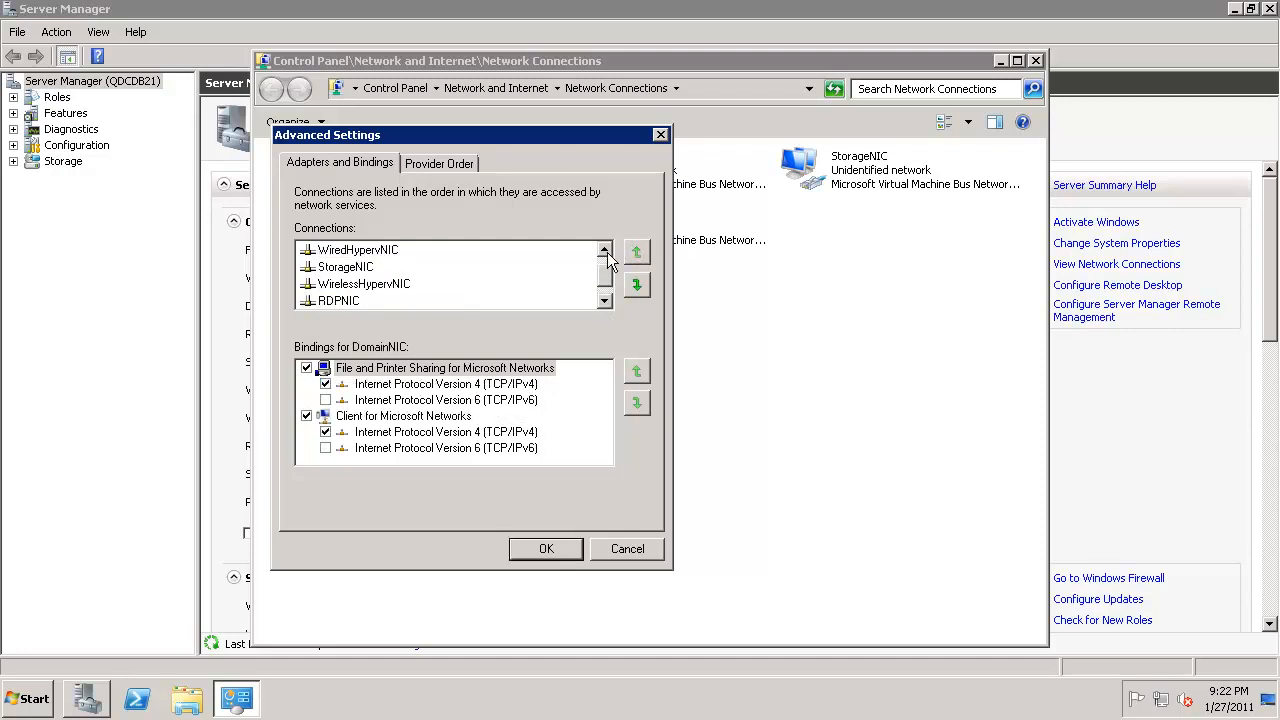
pyautogui.click(636, 252)
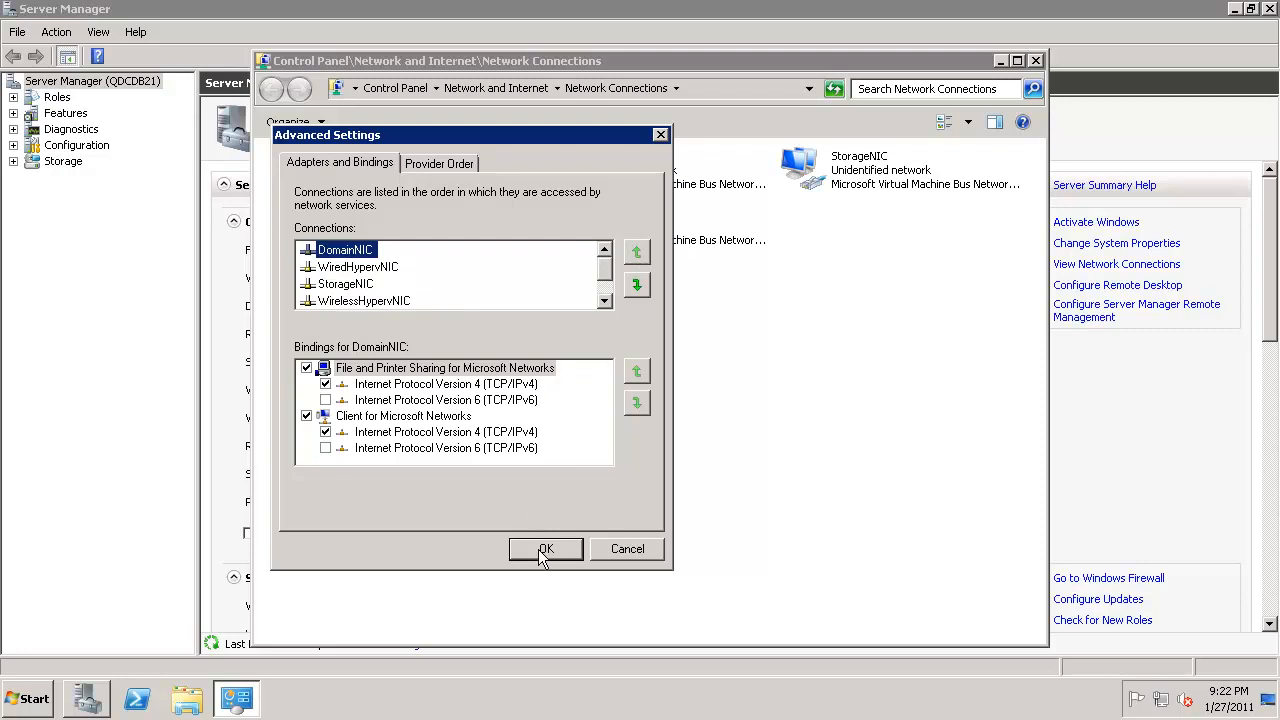
pyautogui.click(545, 549)
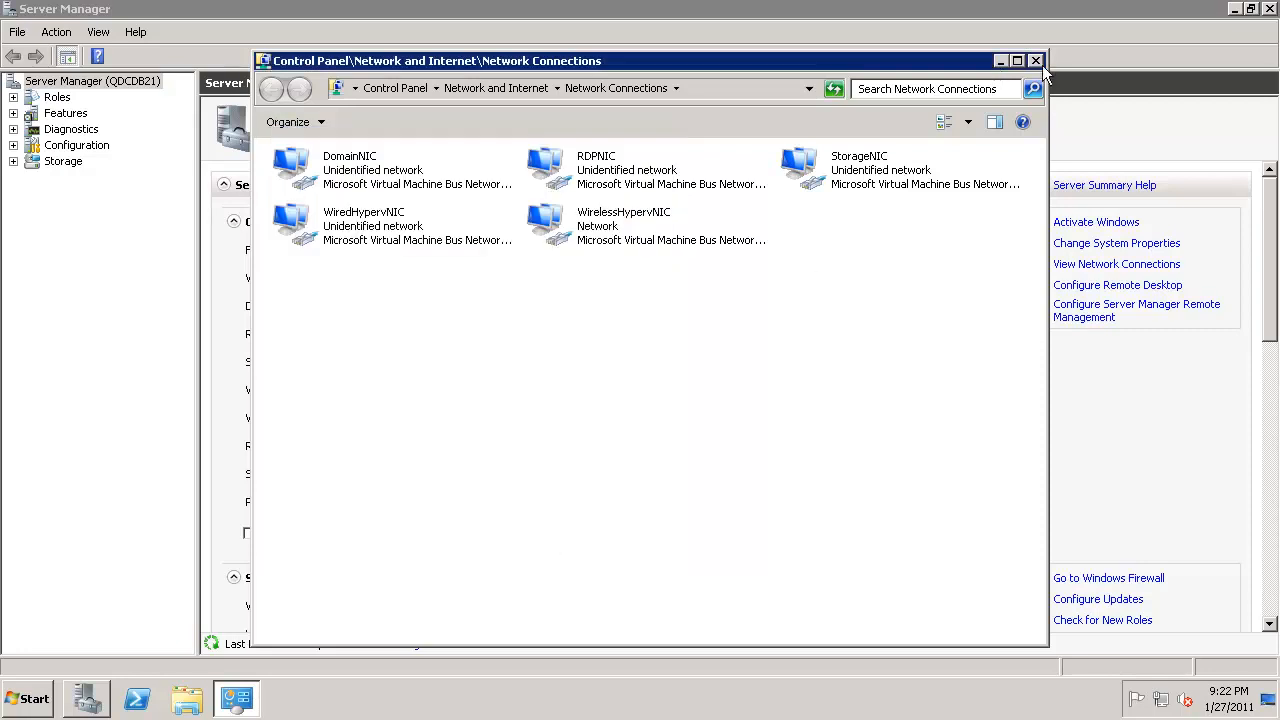
pyautogui.click(1036, 60)
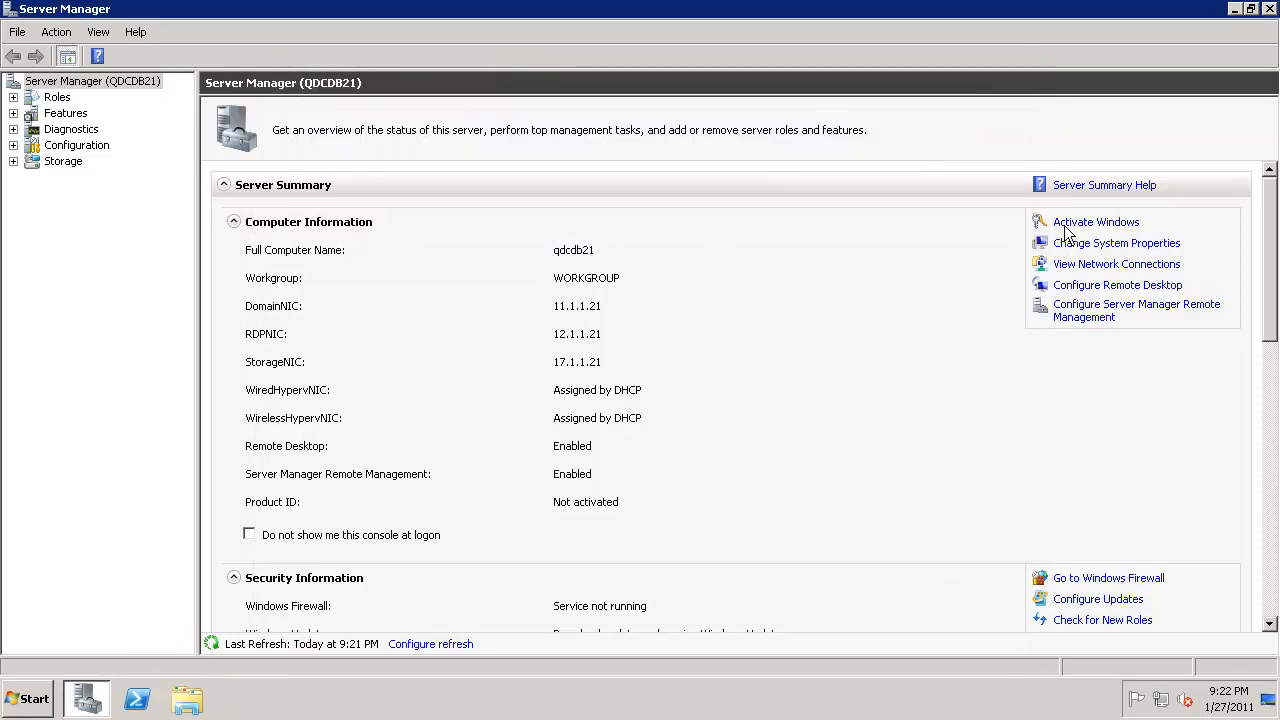
# Step: Submit doc.com as the domain in qdcdb21's computer name and domain settings
pyautogui.click(1116, 243)
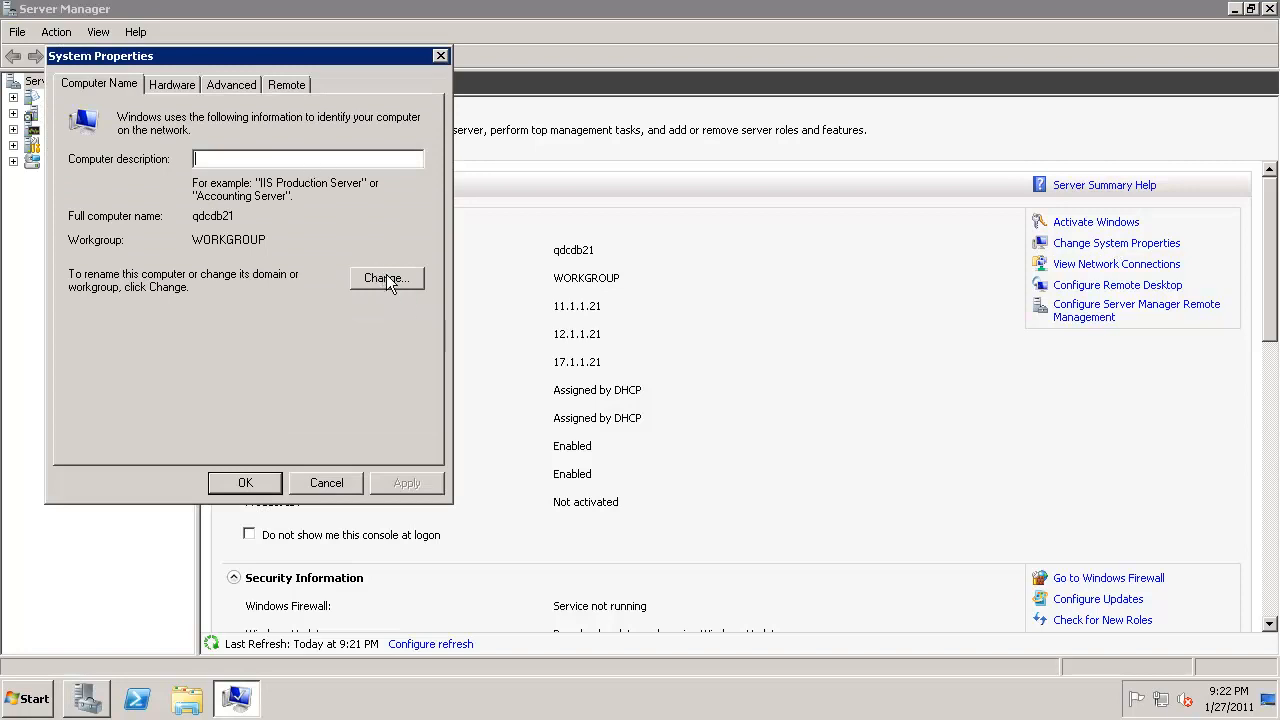
pyautogui.click(386, 278)
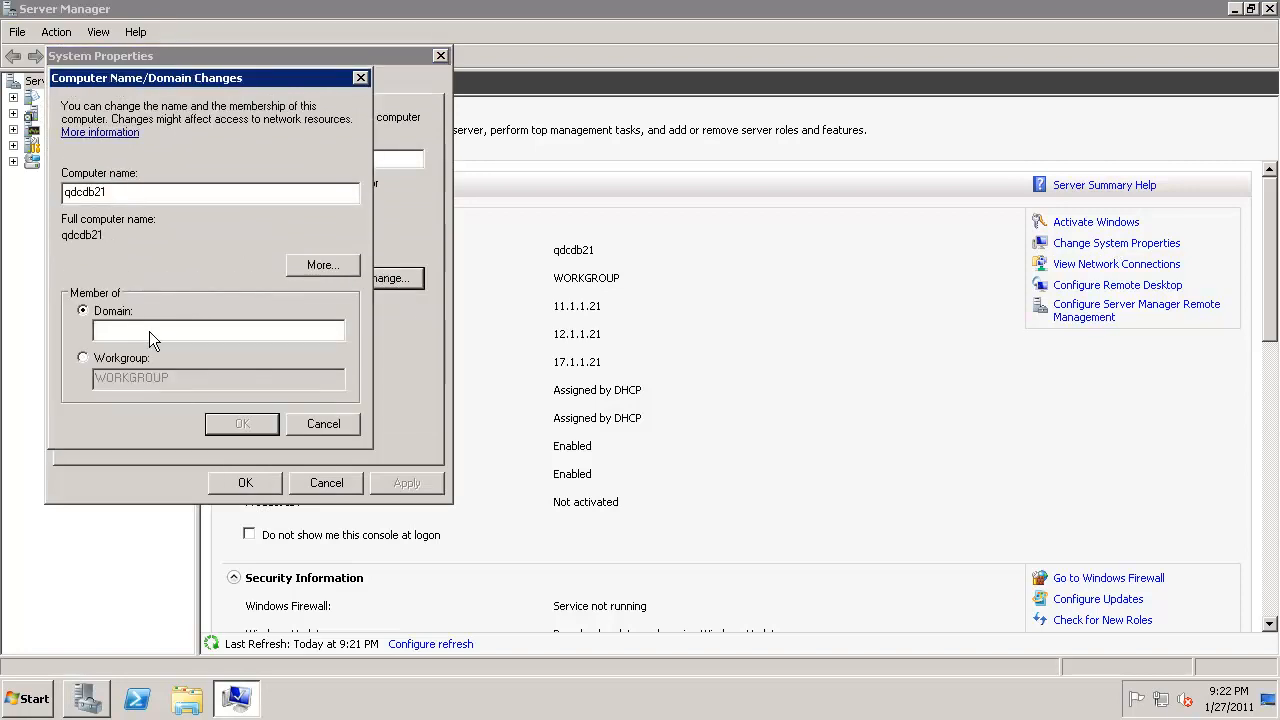
pyautogui.write('doc.c')
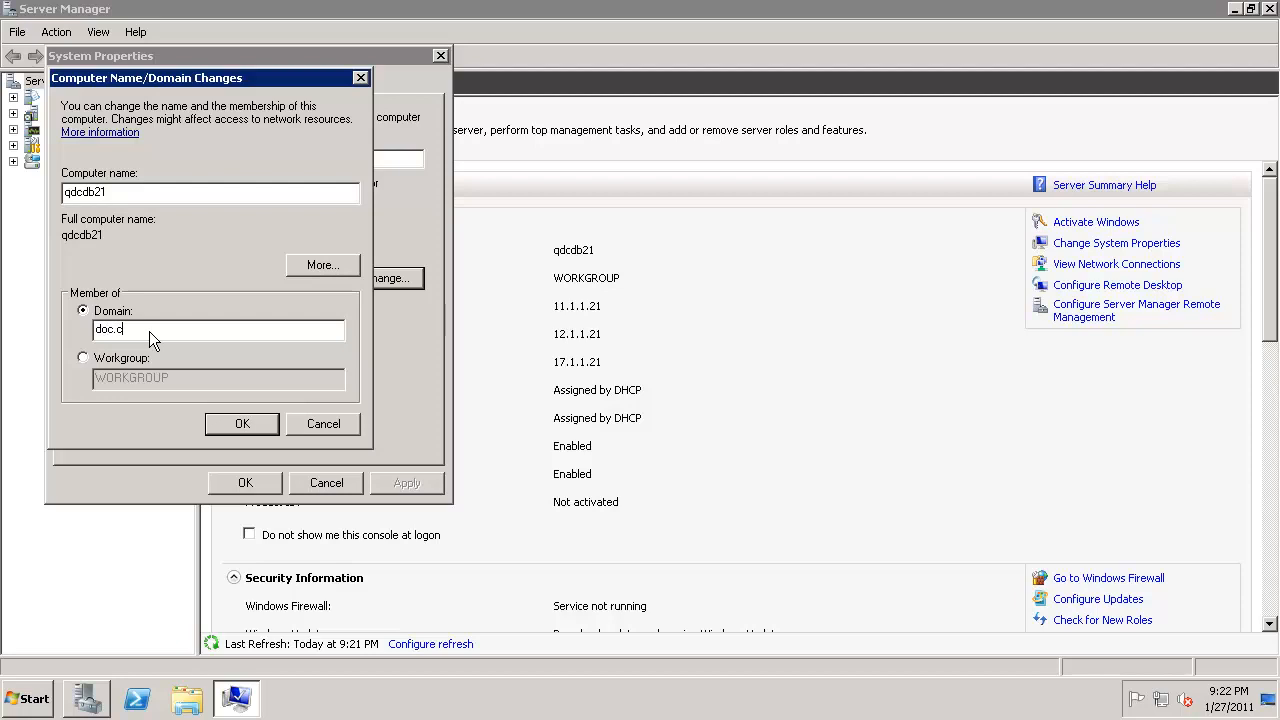
pyautogui.write('om')
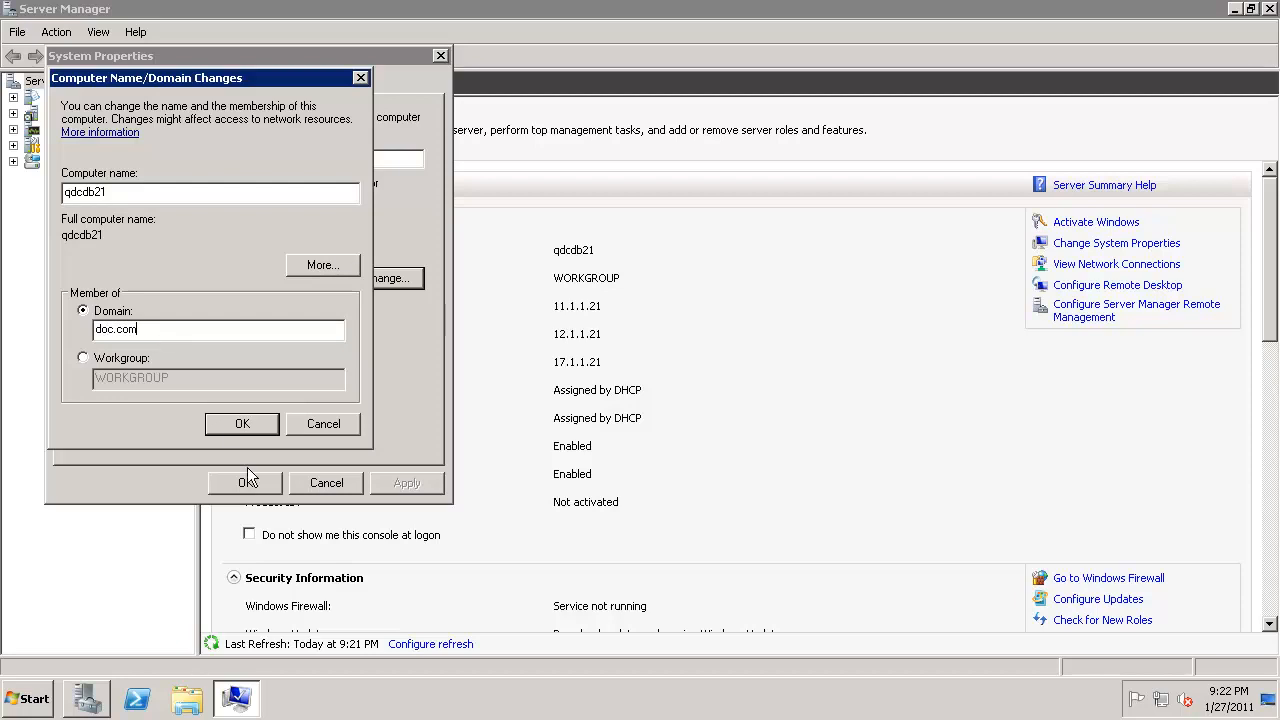
pyautogui.click(242, 423)
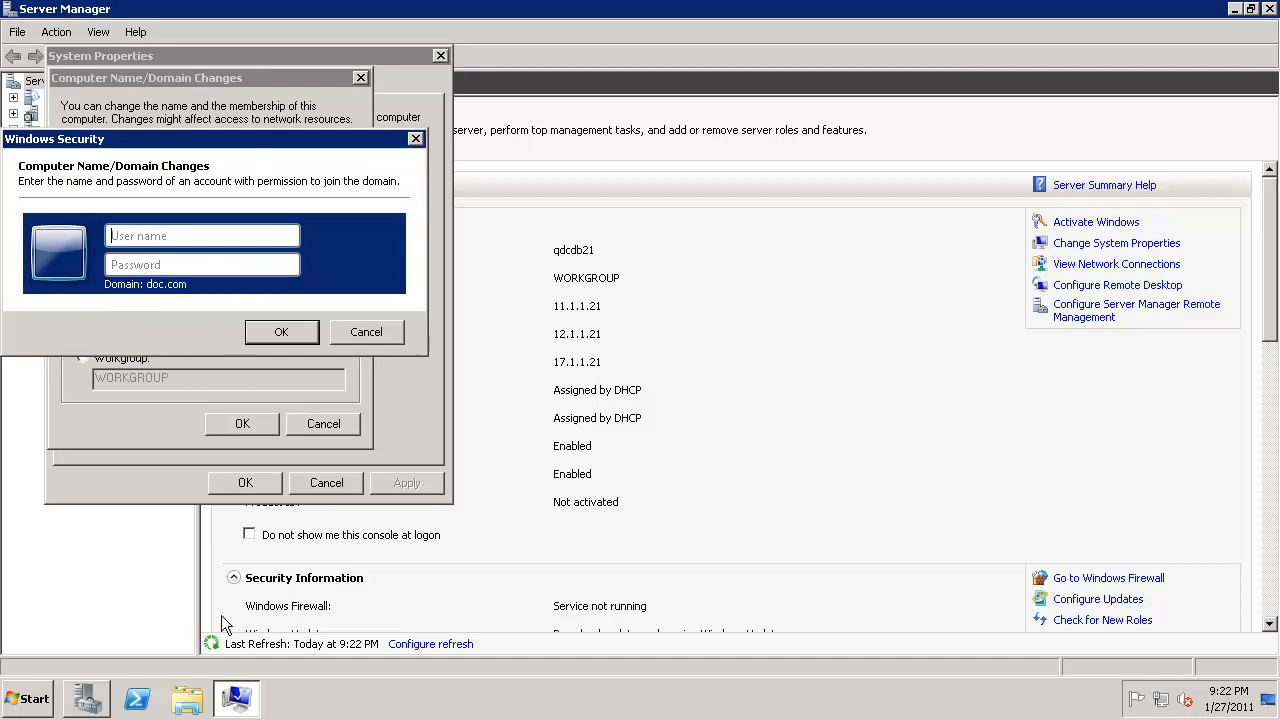
pyautogui.moveTo(480, 325)
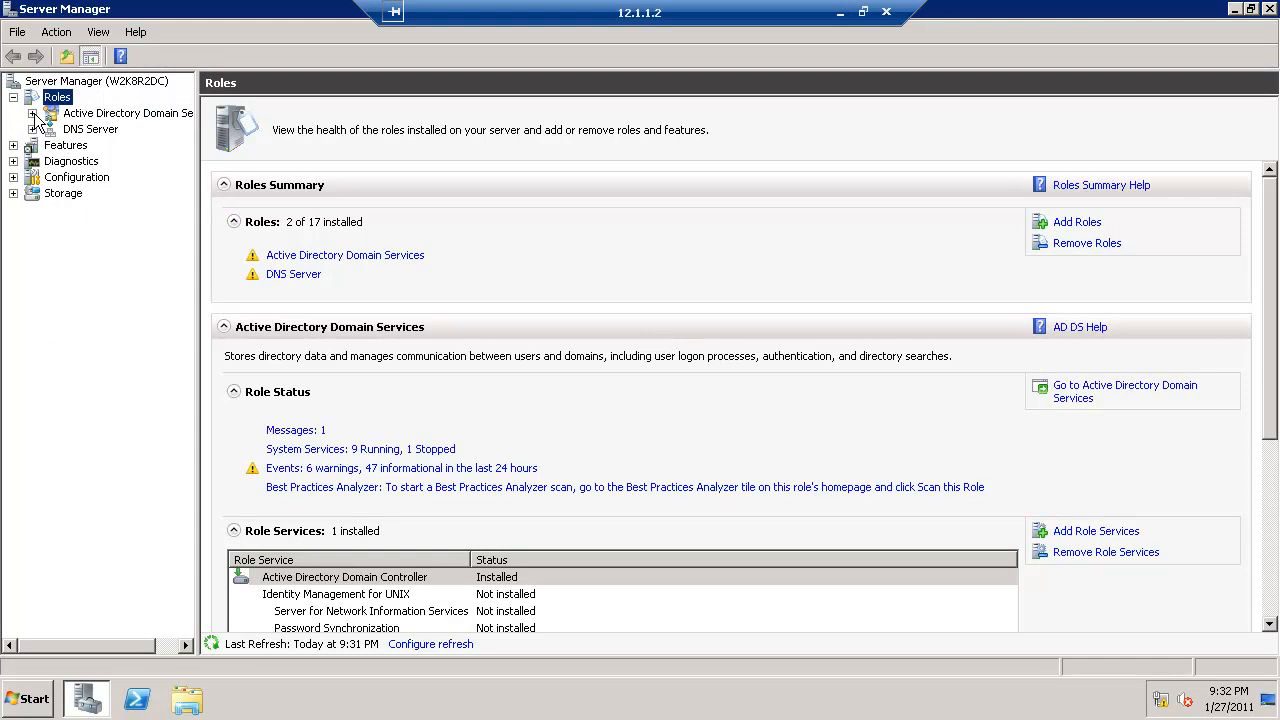
# Step: Expand Active Directory Users and Computers to doc.com and start a new user in Managed Service Accounts
pyautogui.click(33, 112)
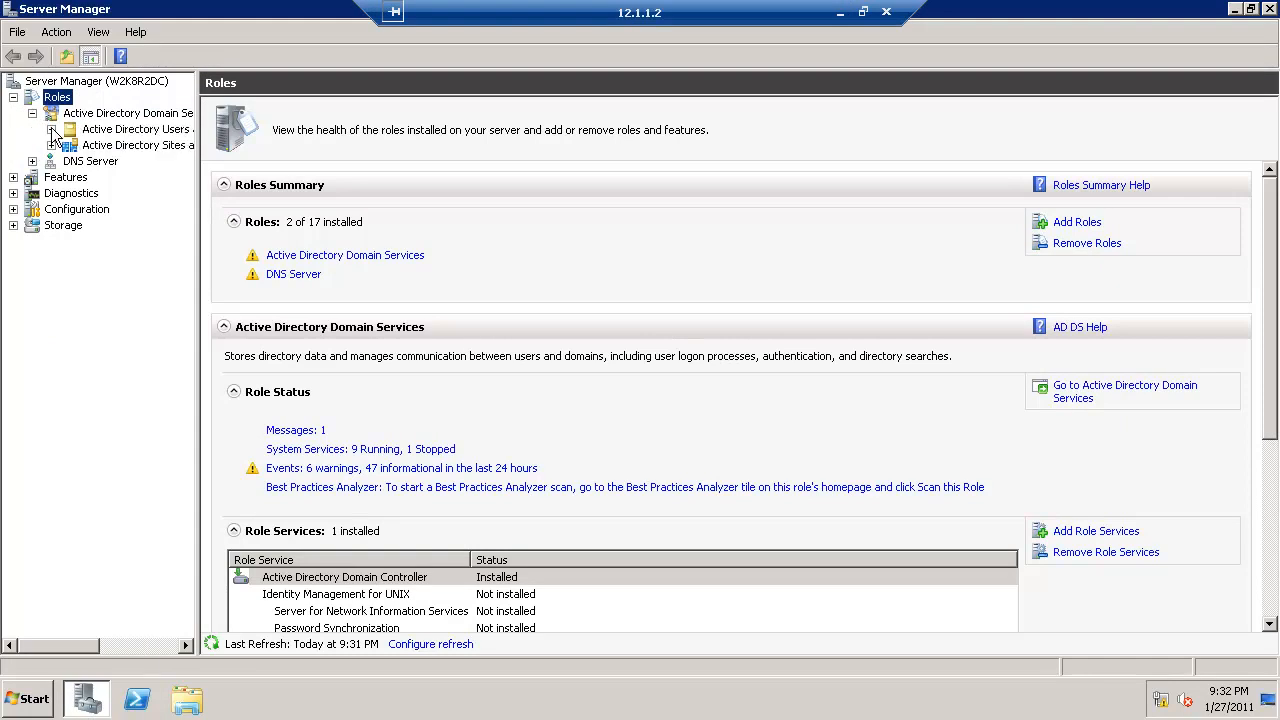
pyautogui.click(53, 128)
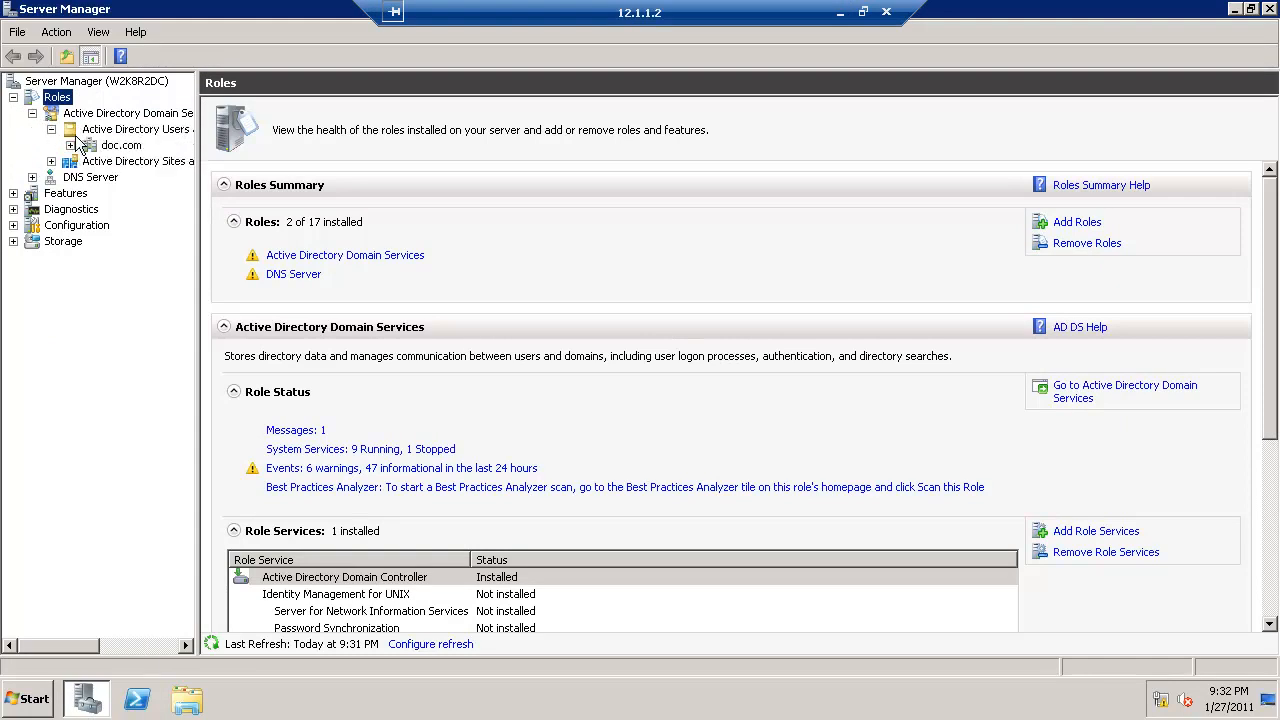
pyautogui.click(70, 128)
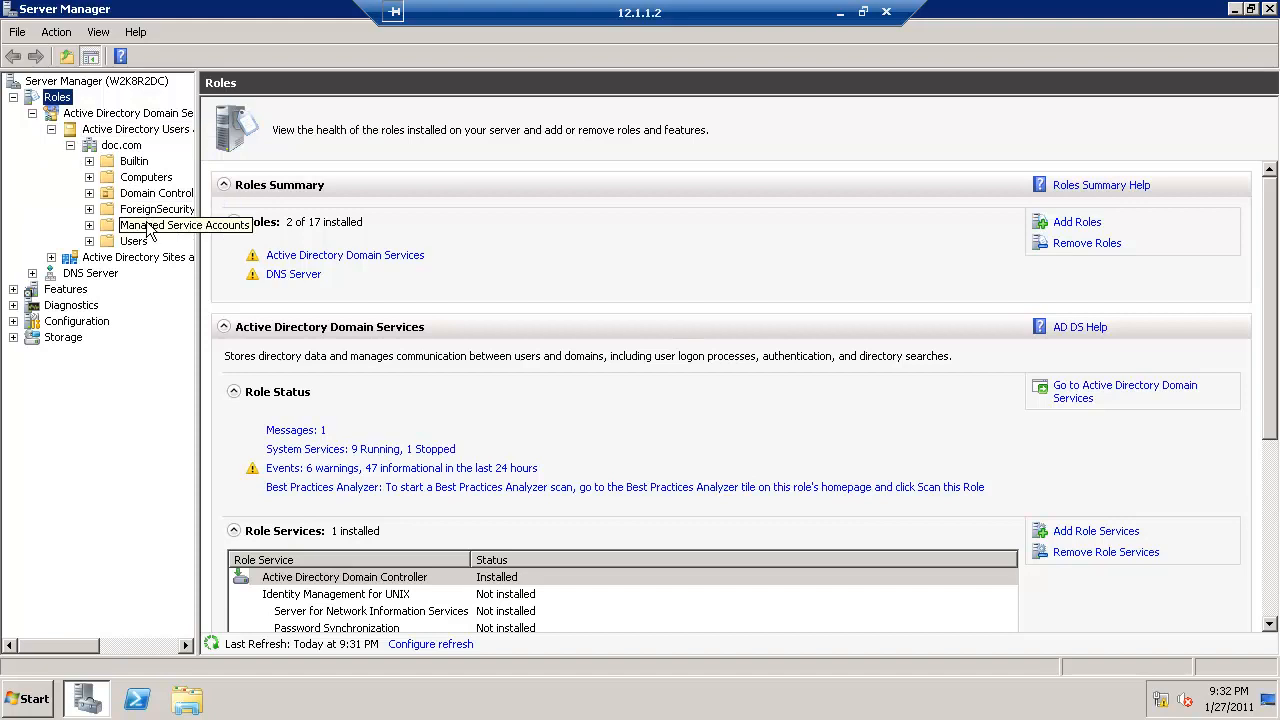
pyautogui.rightClick(156, 224)
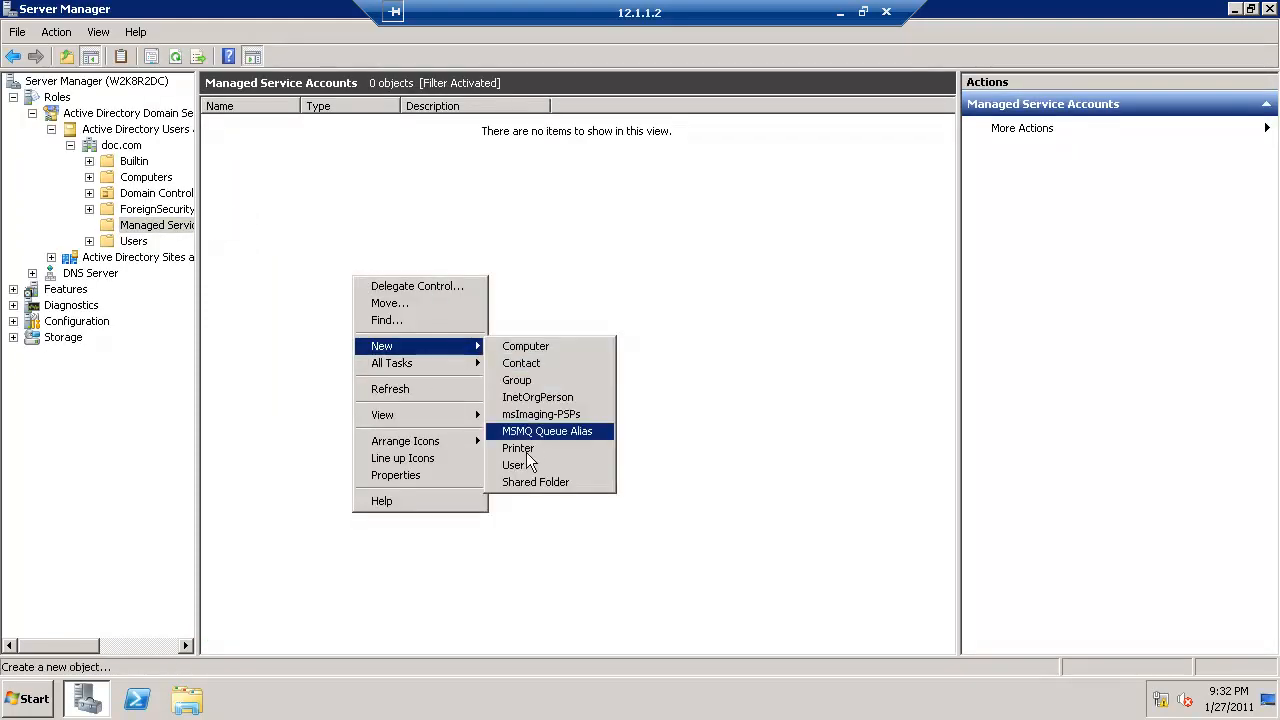
pyautogui.click(513, 465)
pyautogui.write('cluster')
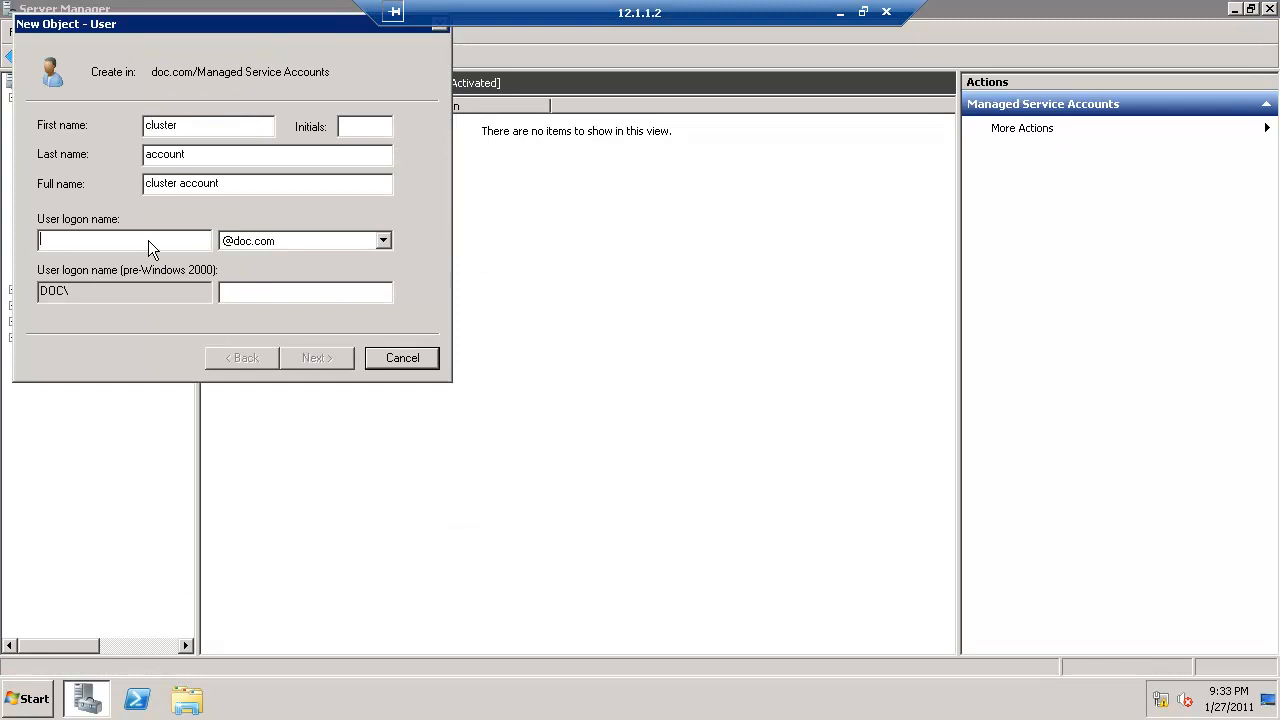
pyautogui.write('cls')
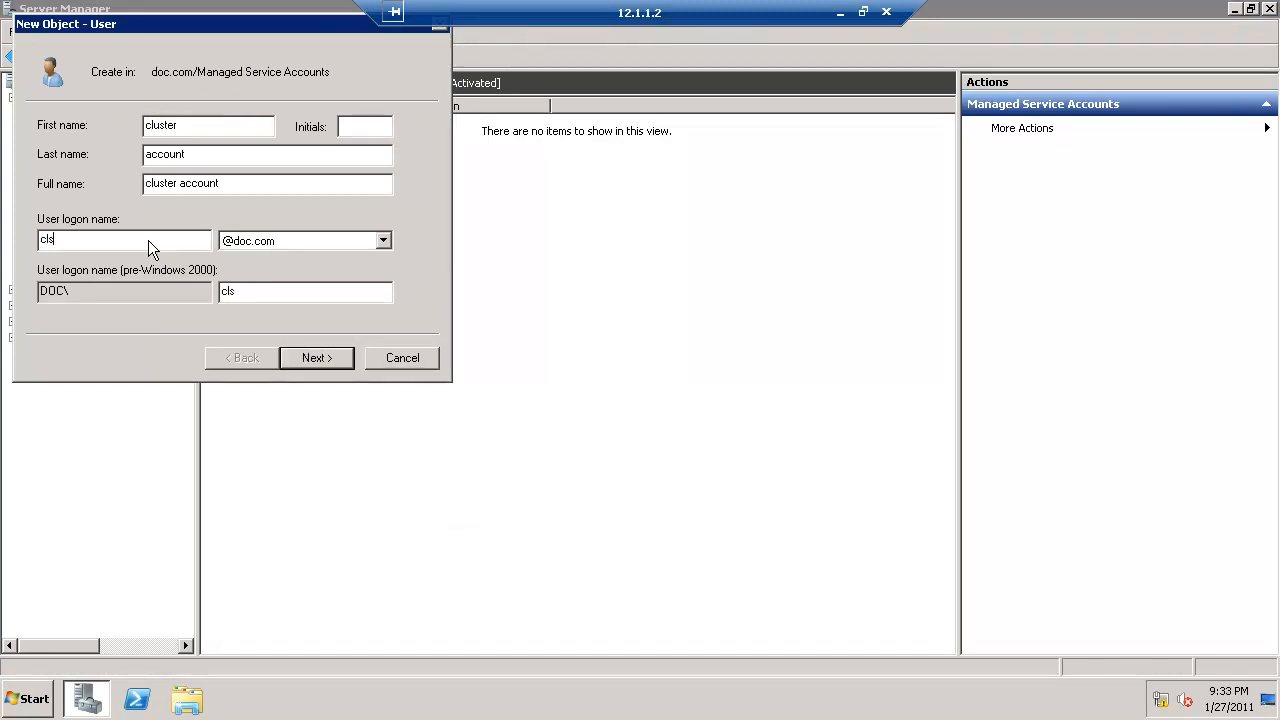
pyautogui.click(300, 240)
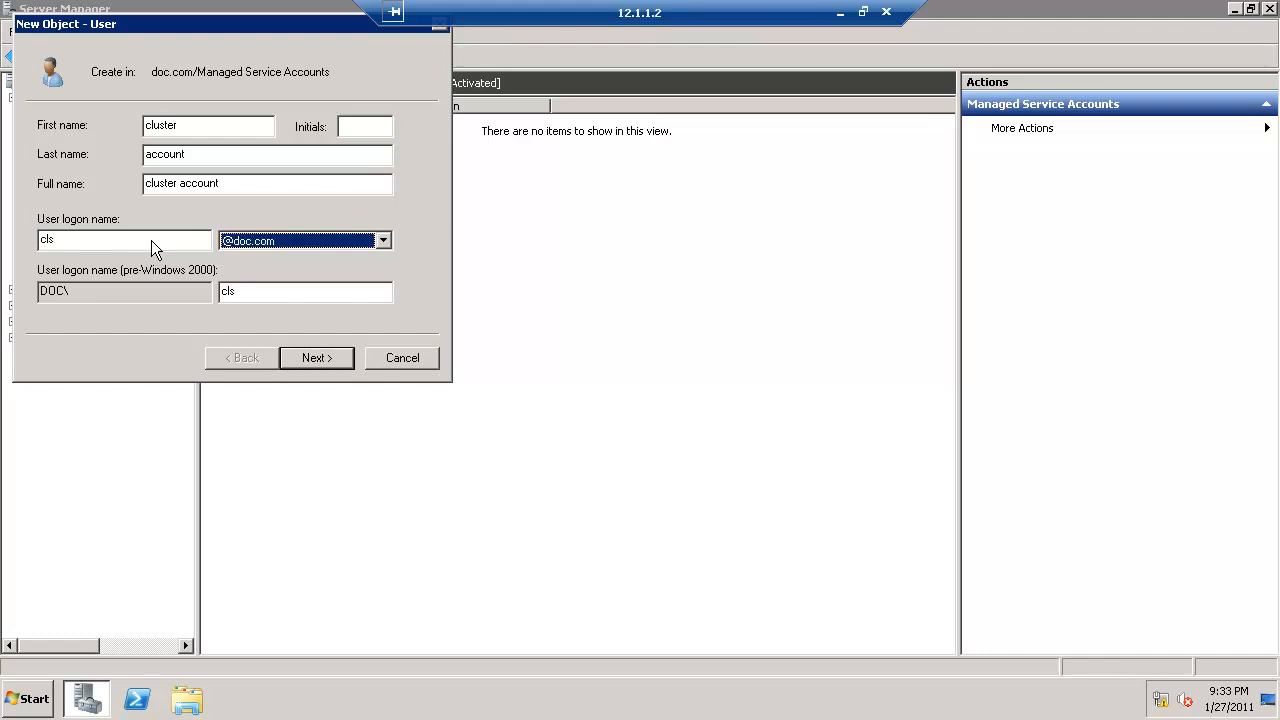
pyautogui.click(316, 357)
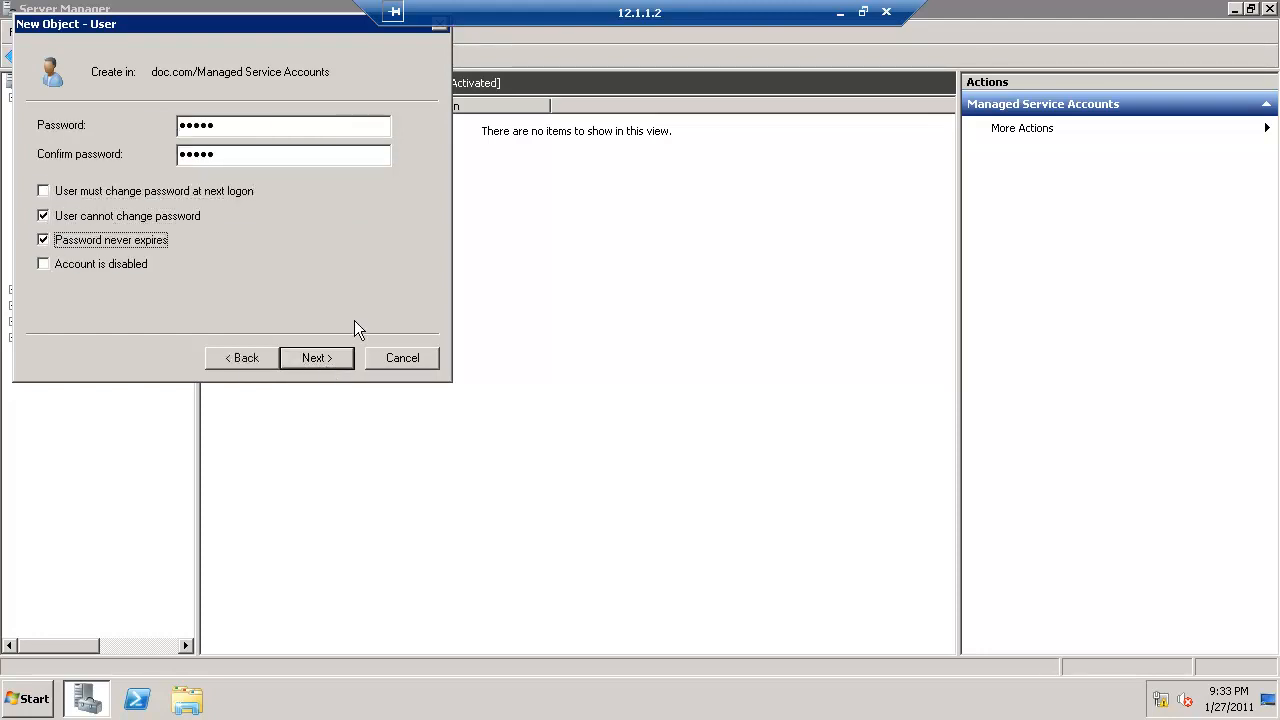
pyautogui.click(315, 357)
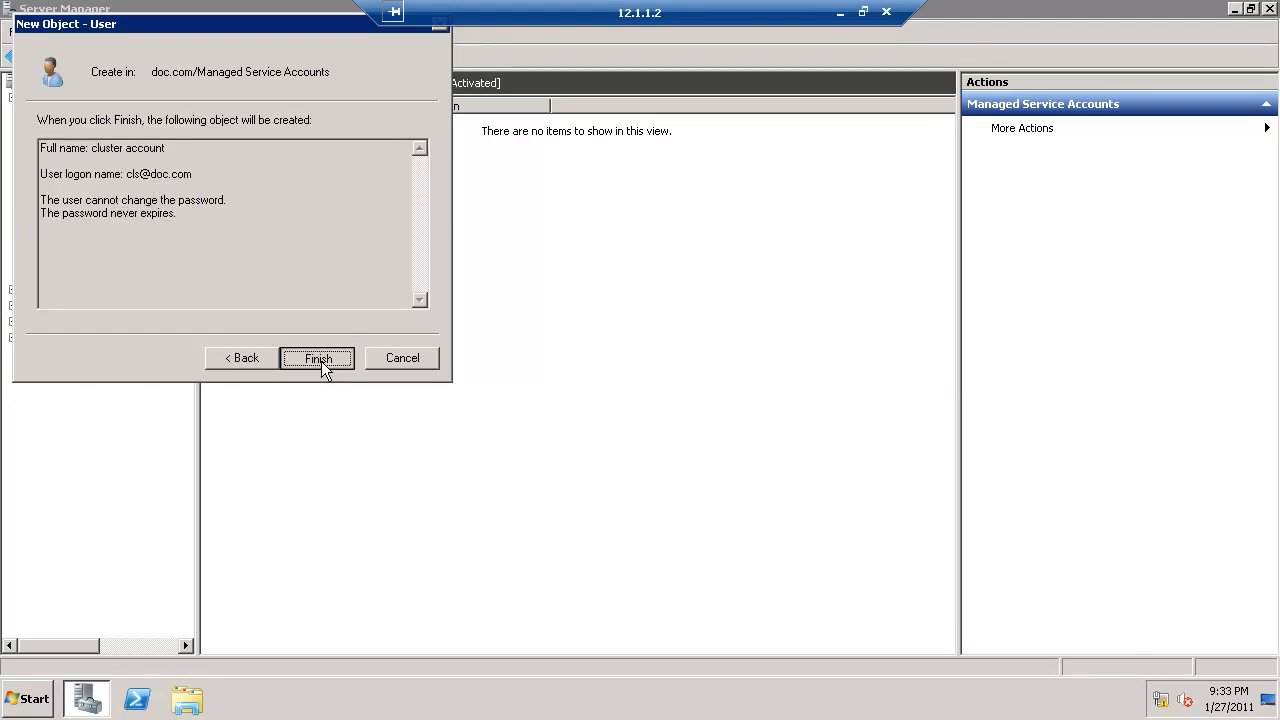
pyautogui.click(318, 358)
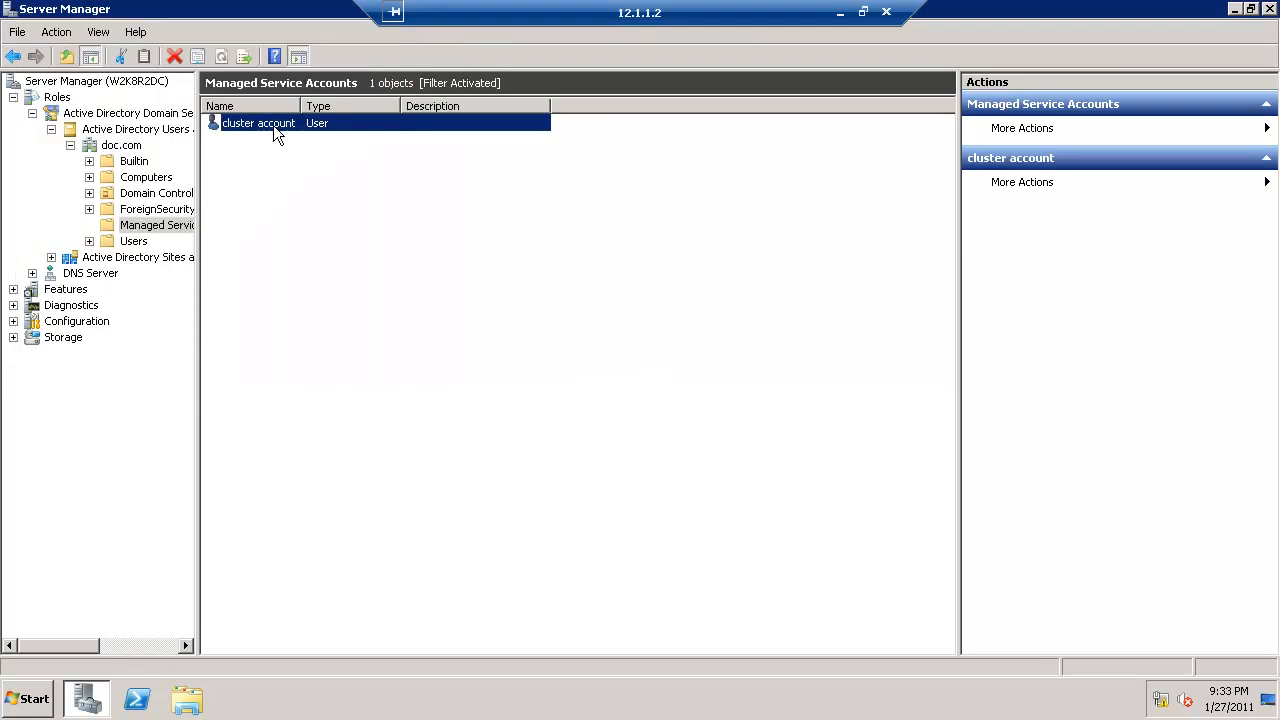
# Step: Add the Domain Admins group to the cluster account's Member Of list
pyautogui.rightClick(258, 122)
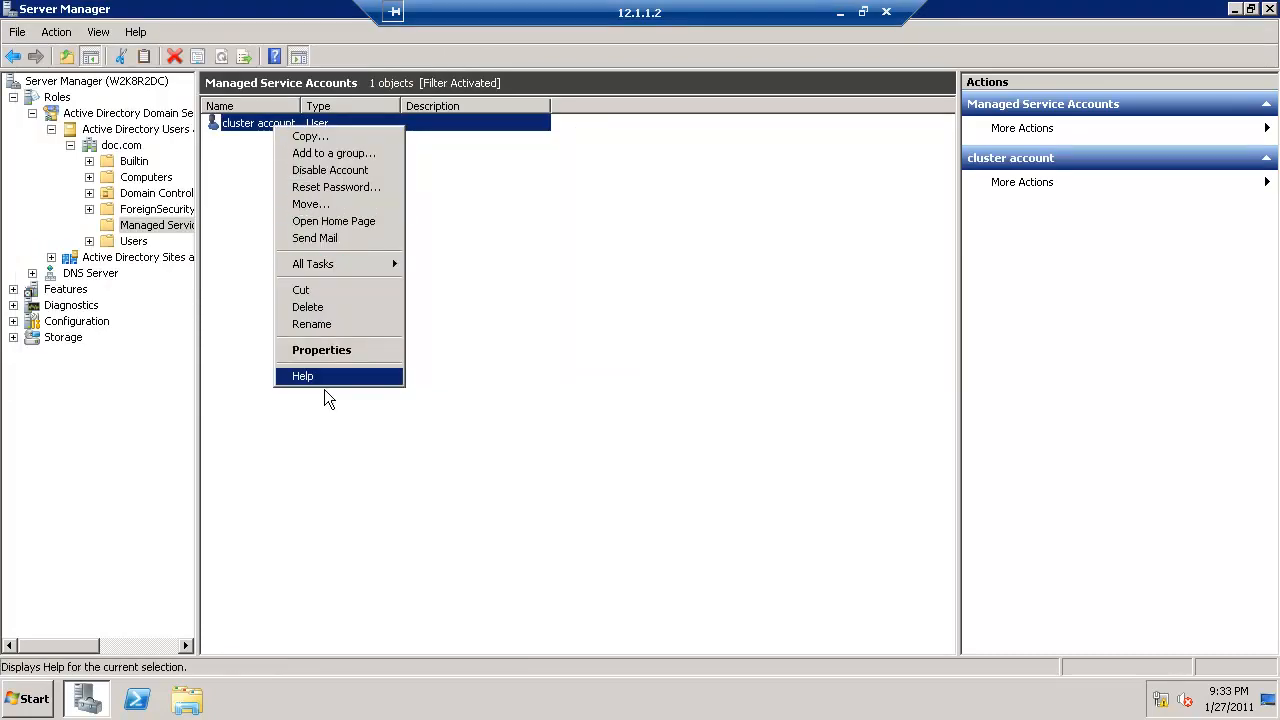
pyautogui.click(321, 349)
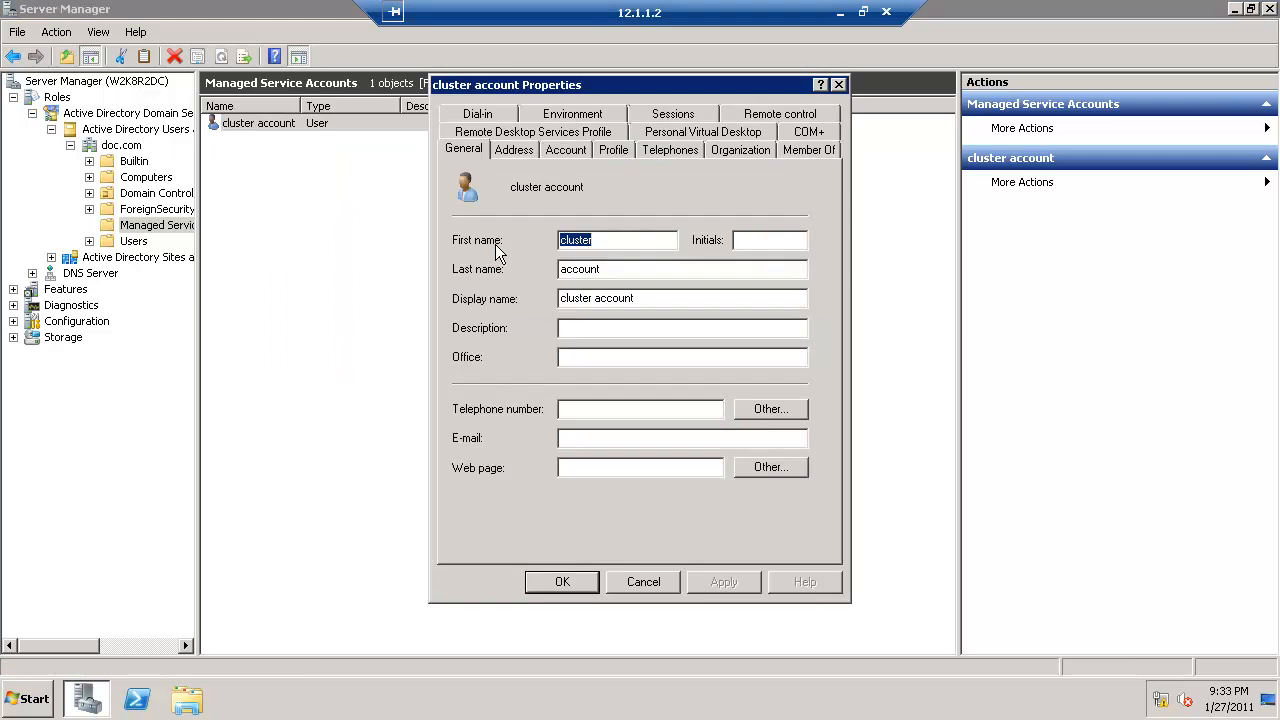
pyautogui.click(808, 149)
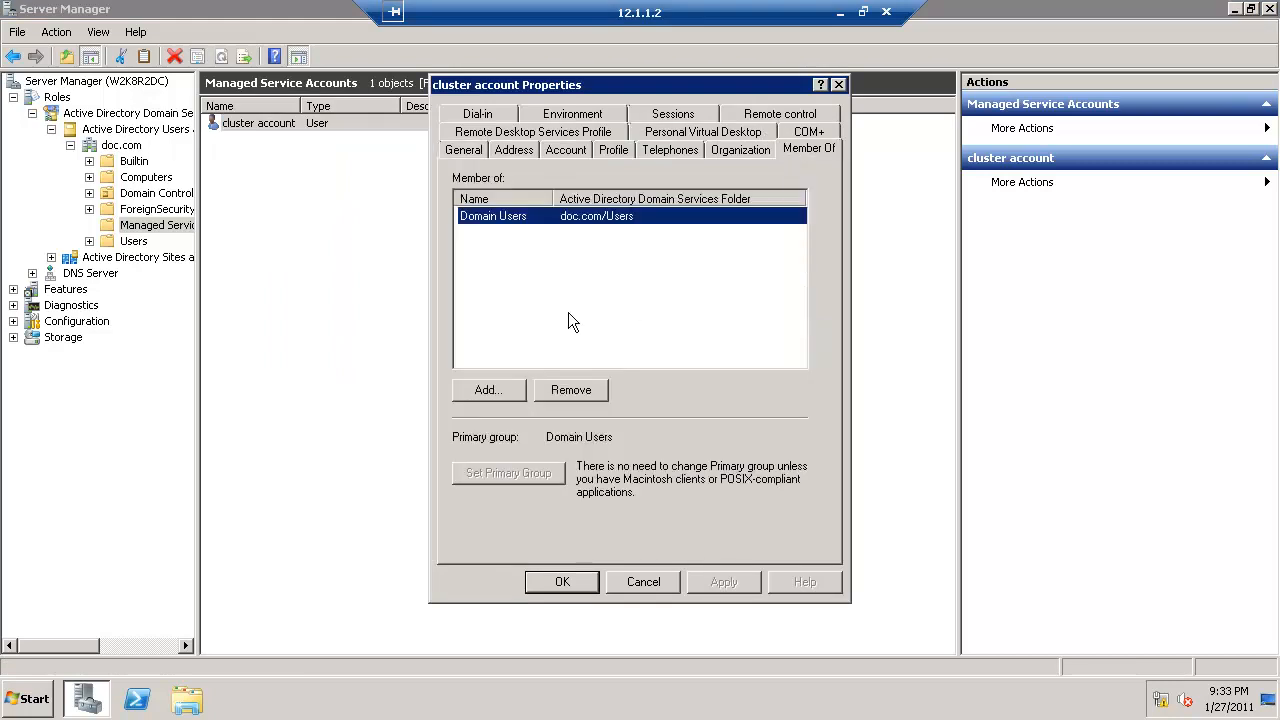
pyautogui.click(488, 390)
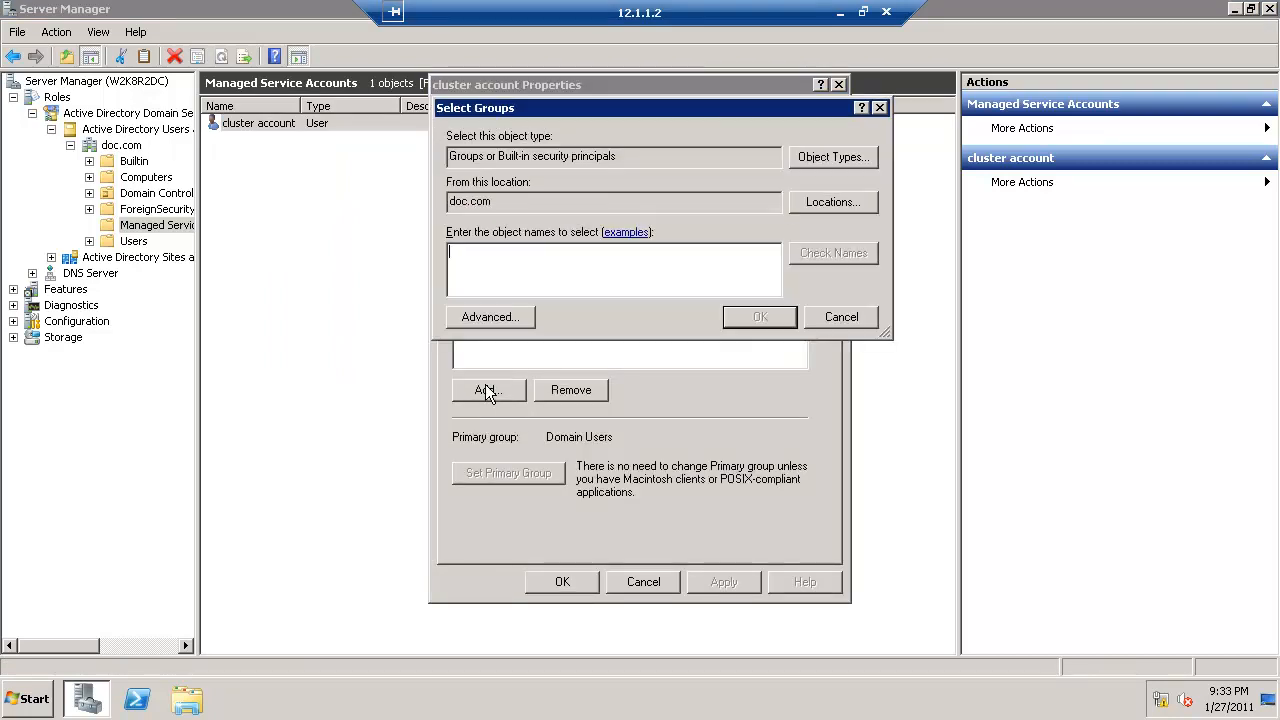
pyautogui.write('dom')
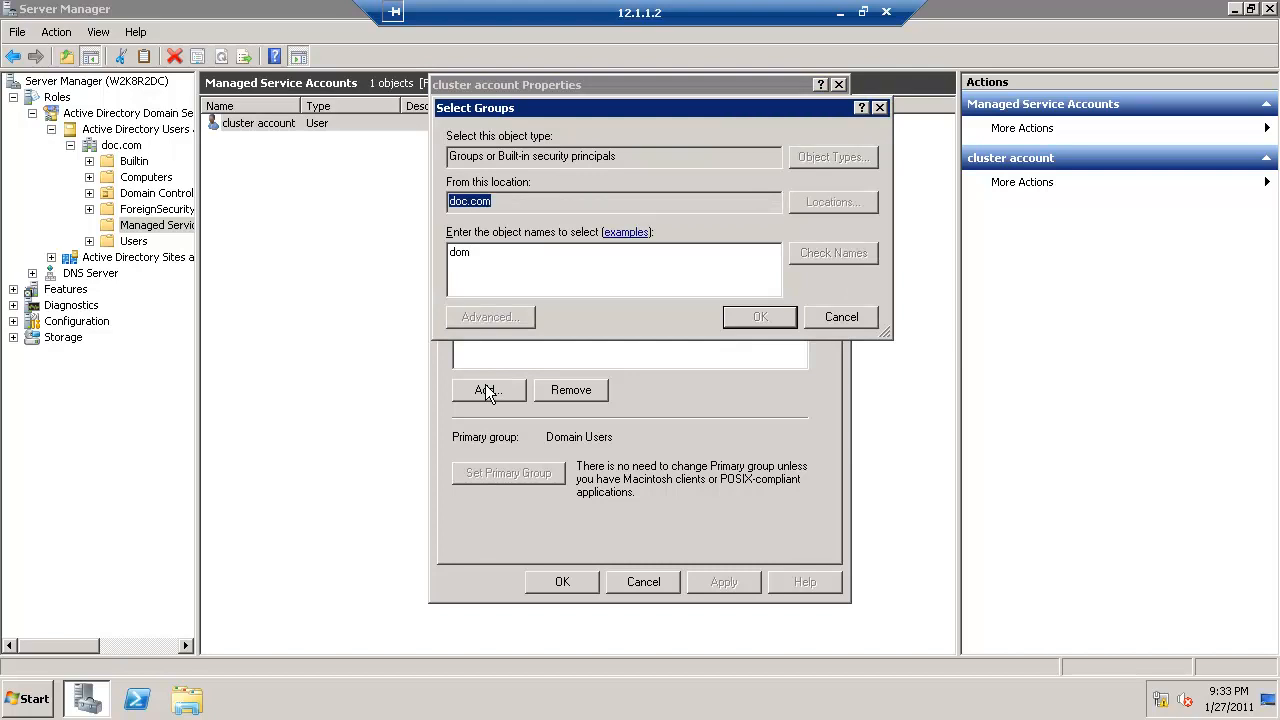
pyautogui.click(759, 317)
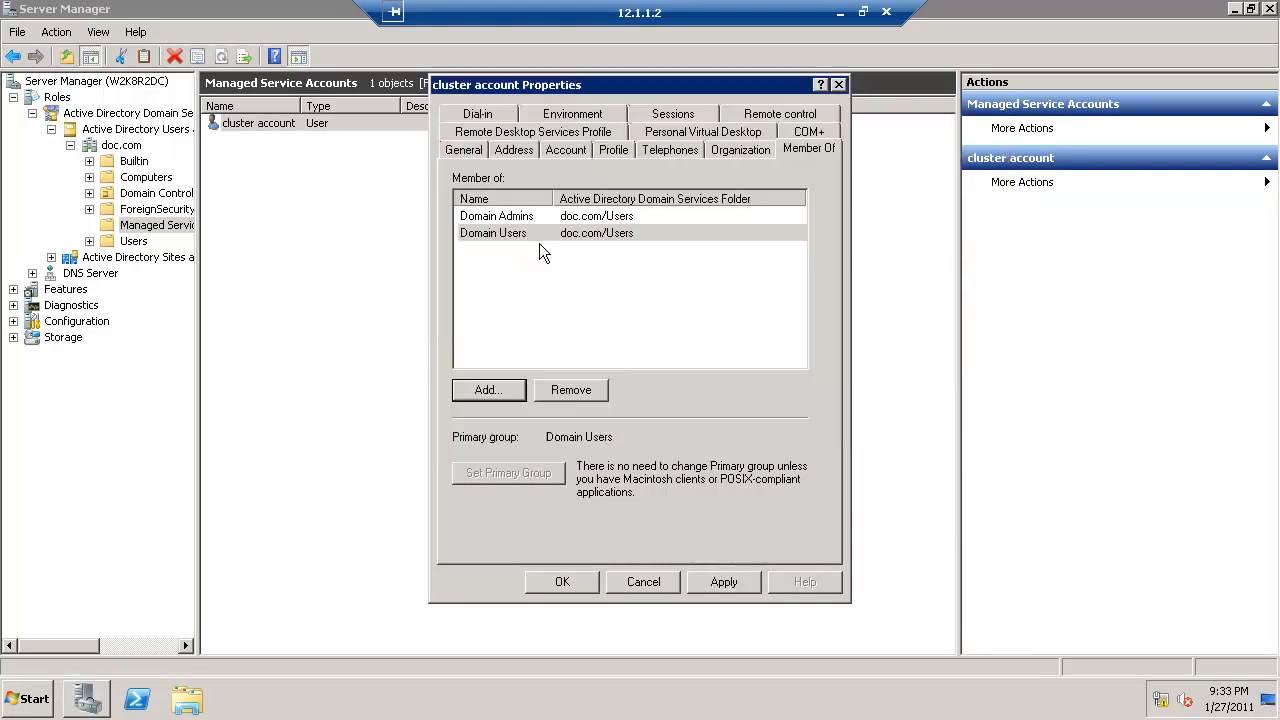
pyautogui.click(492, 232)
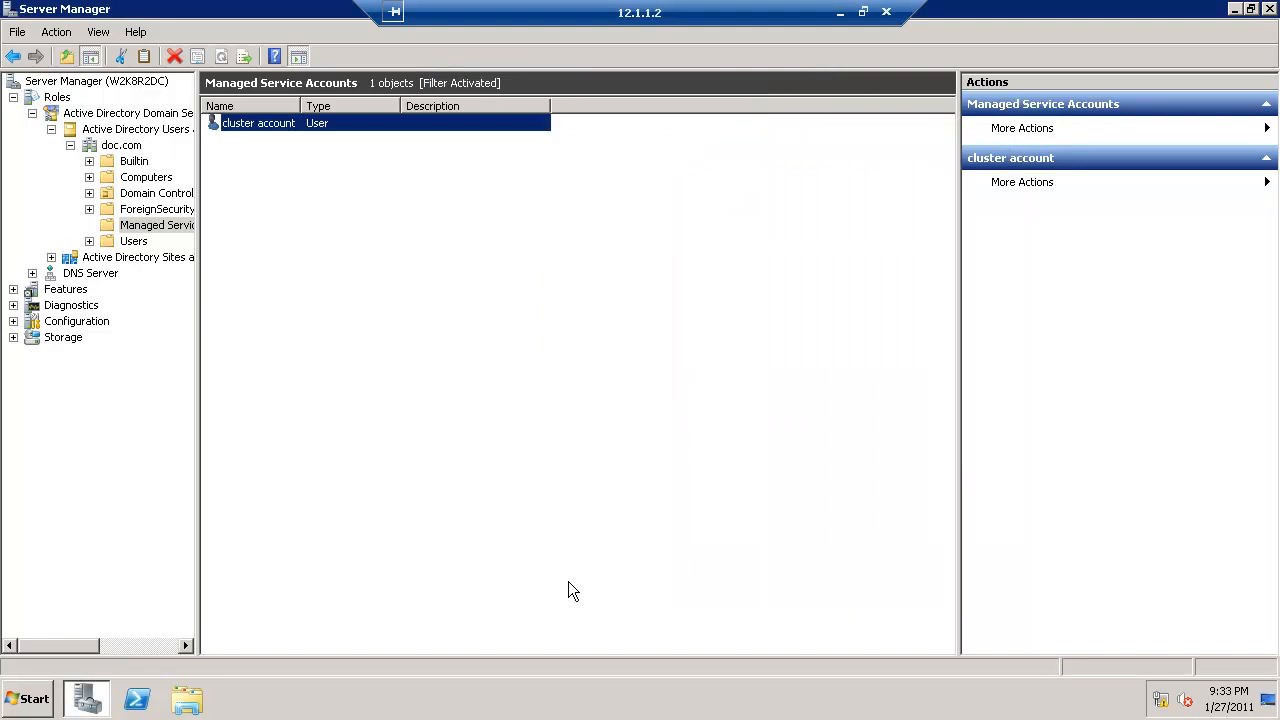
pyautogui.moveTo(135, 252)
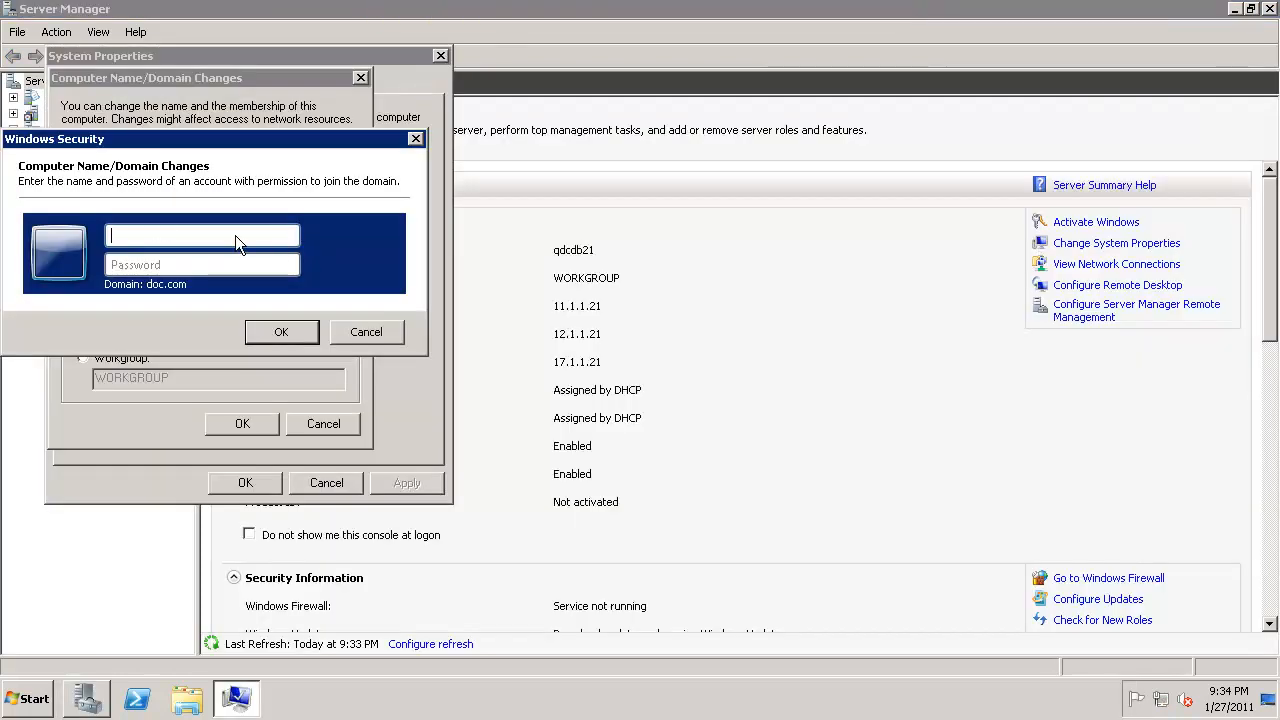
# Step: Join qdcdb21 to doc.com with the cls credentials and acknowledge the welcome message
pyautogui.write('cls')
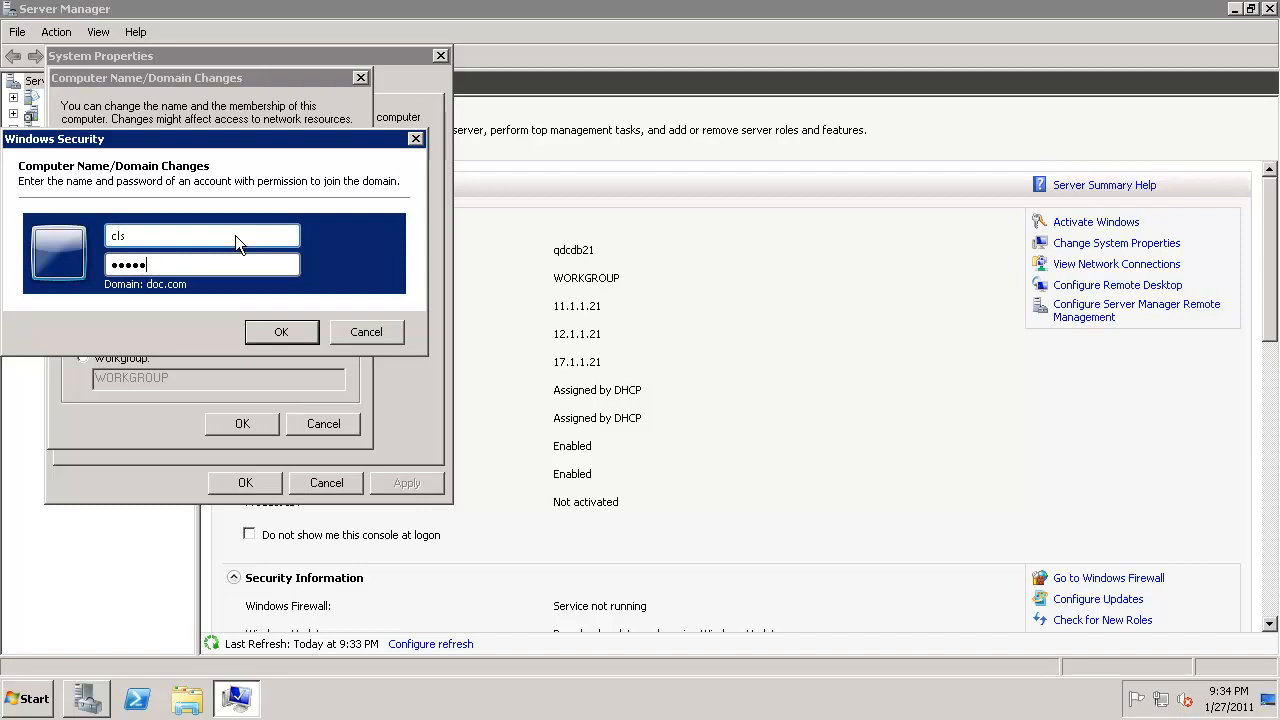
pyautogui.click(281, 331)
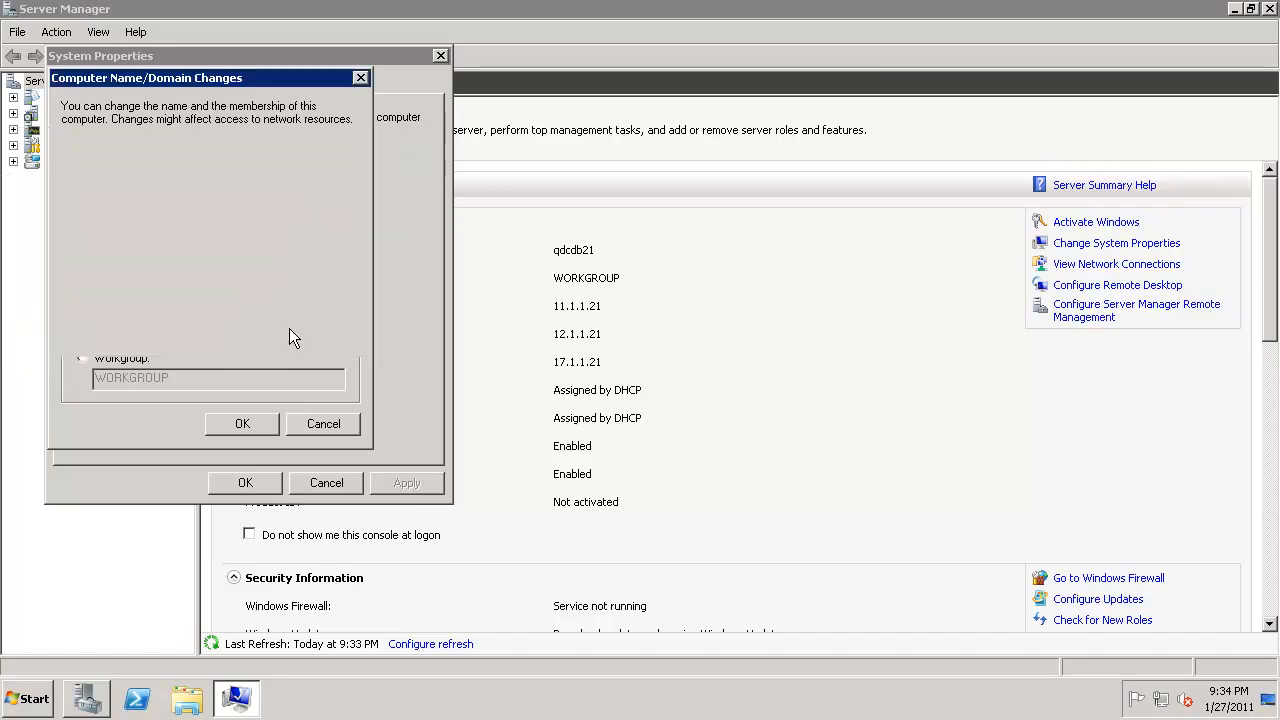
pyautogui.click(242, 423)
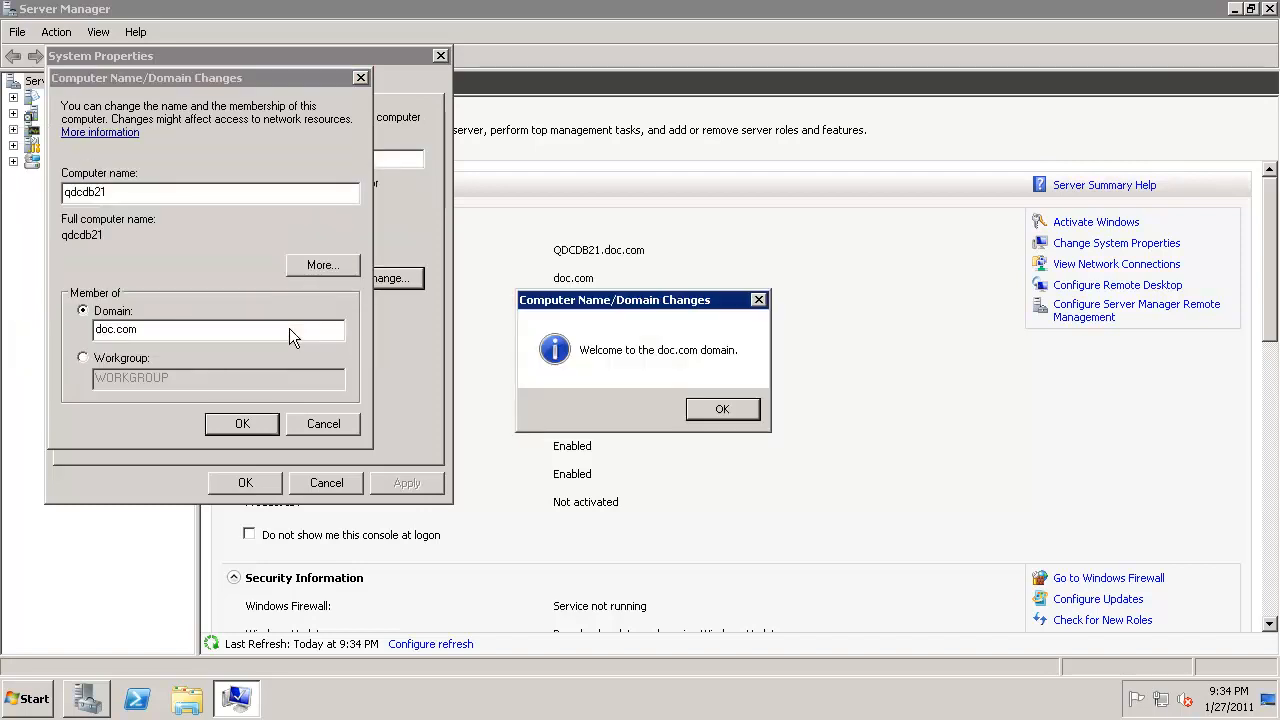
pyautogui.click(722, 408)
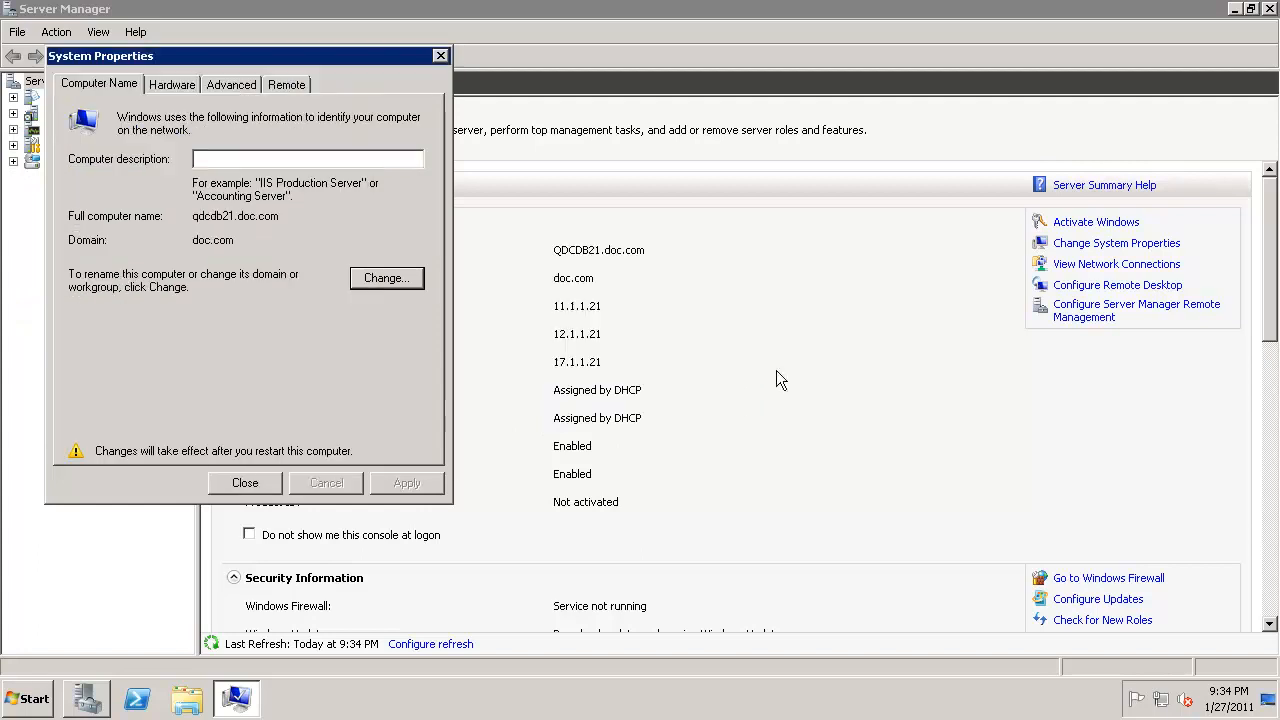
pyautogui.click(244, 483)
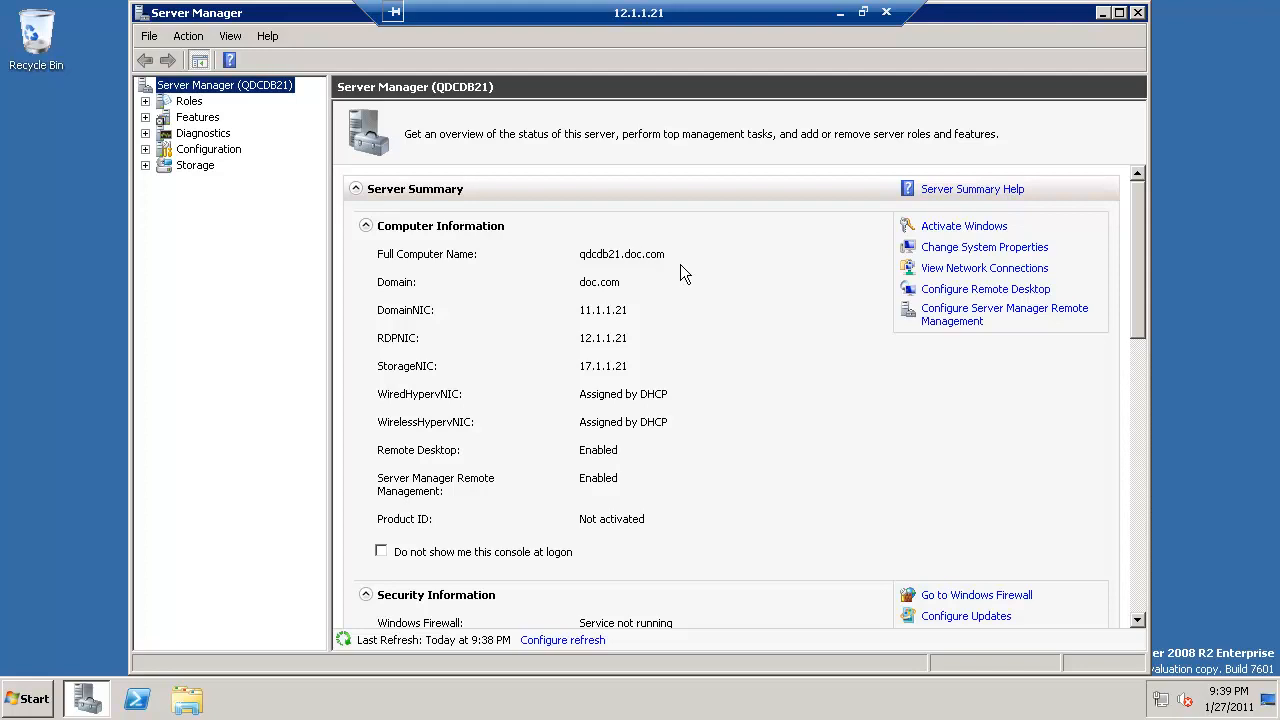
pyautogui.moveTo(667, 278)
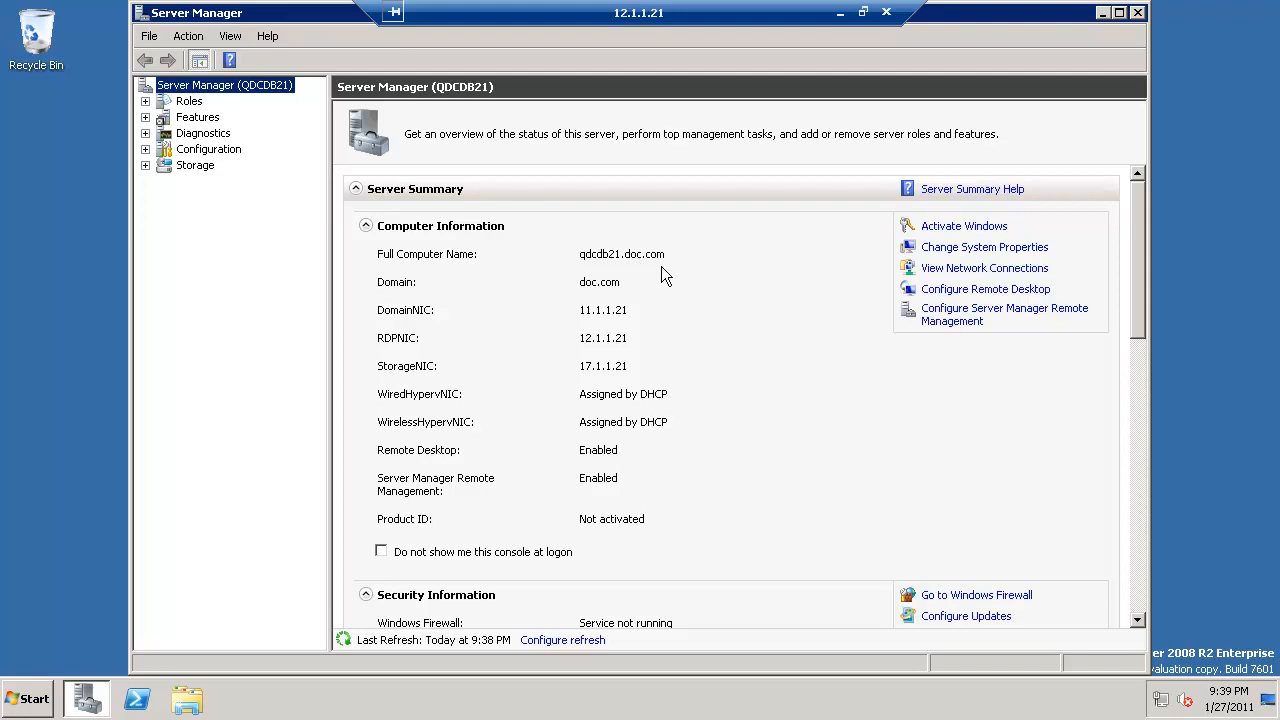
pyautogui.moveTo(445, 225)
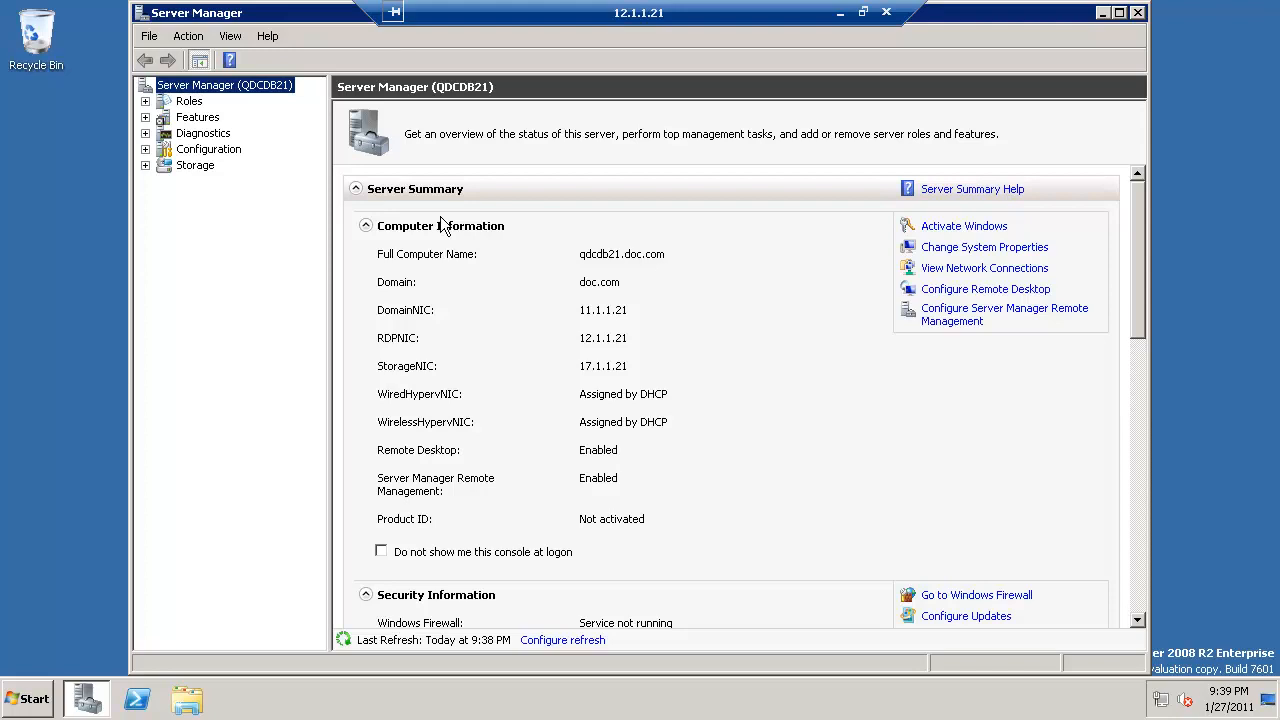
pyautogui.moveTo(267, 135)
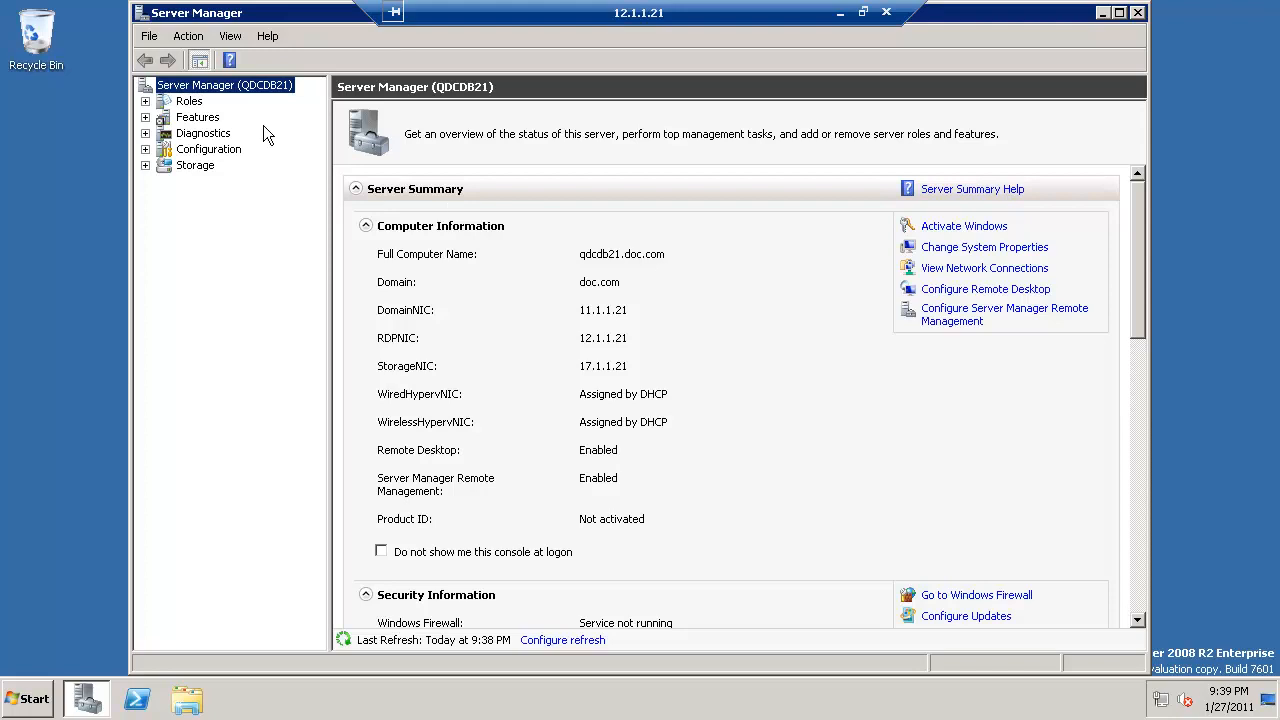
pyautogui.moveTo(225, 148)
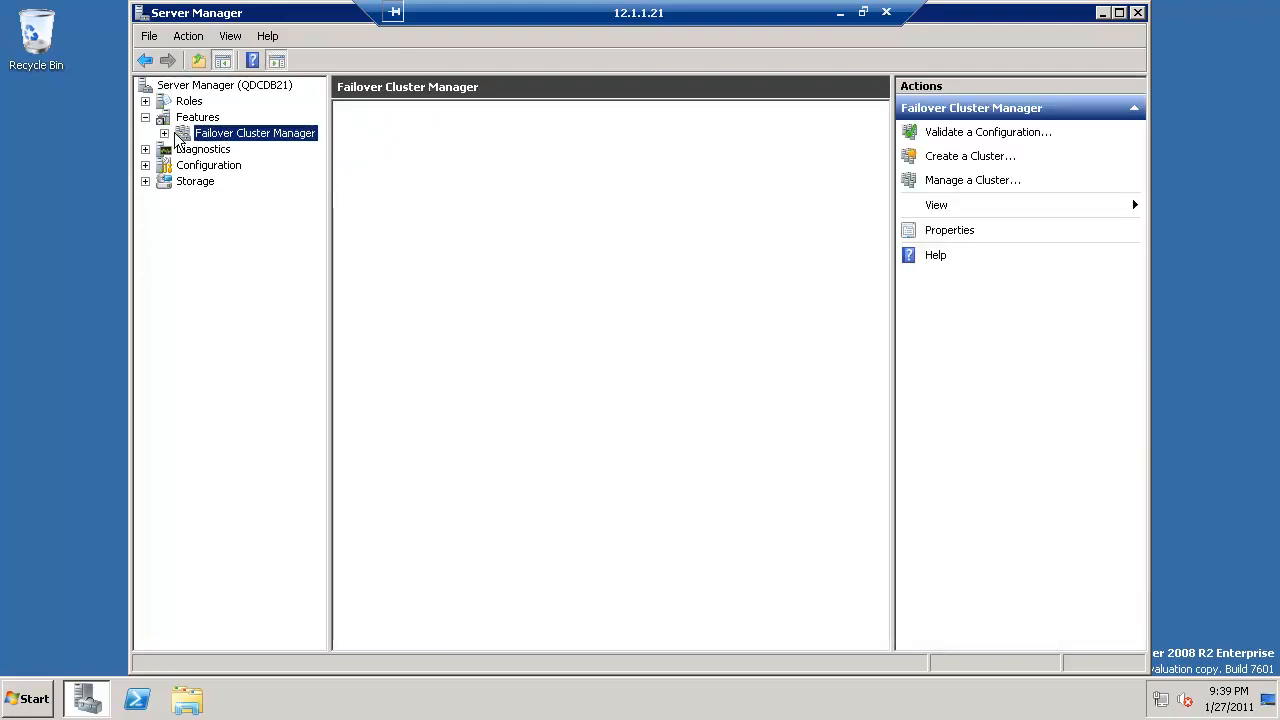
# Step: Select Failover Cluster Manager under Features to load its overview page
pyautogui.click(254, 132)
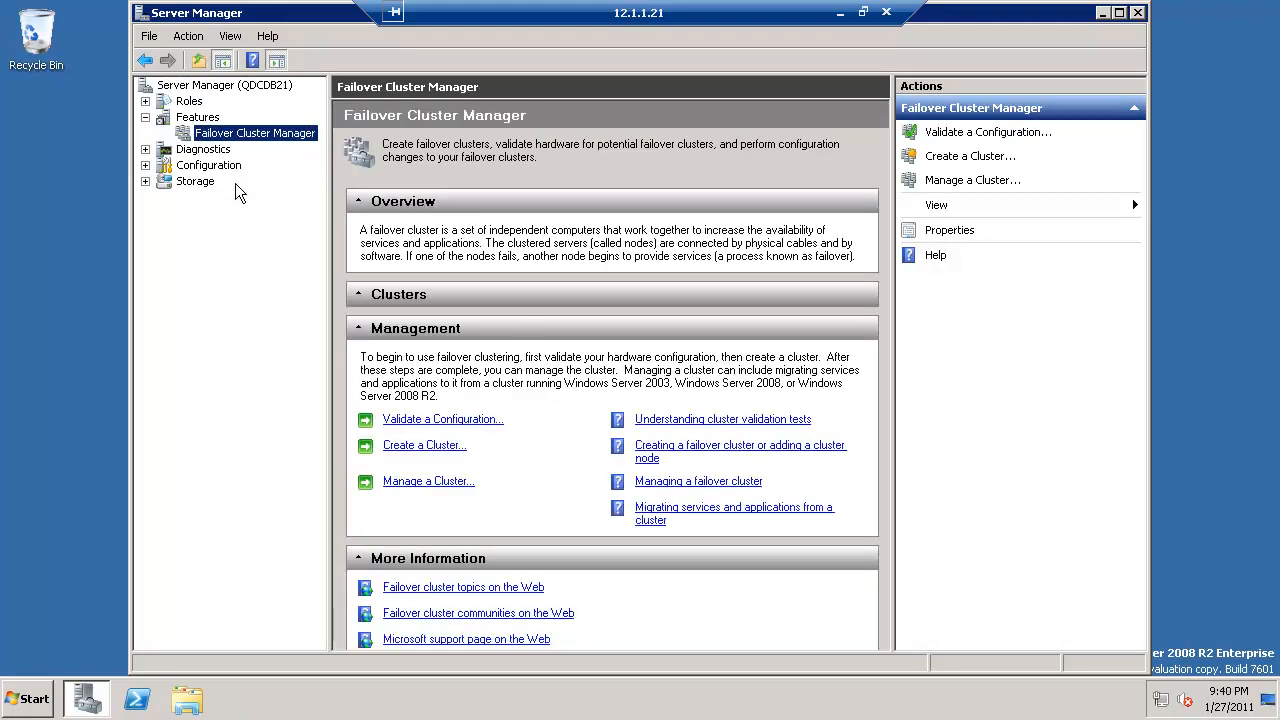